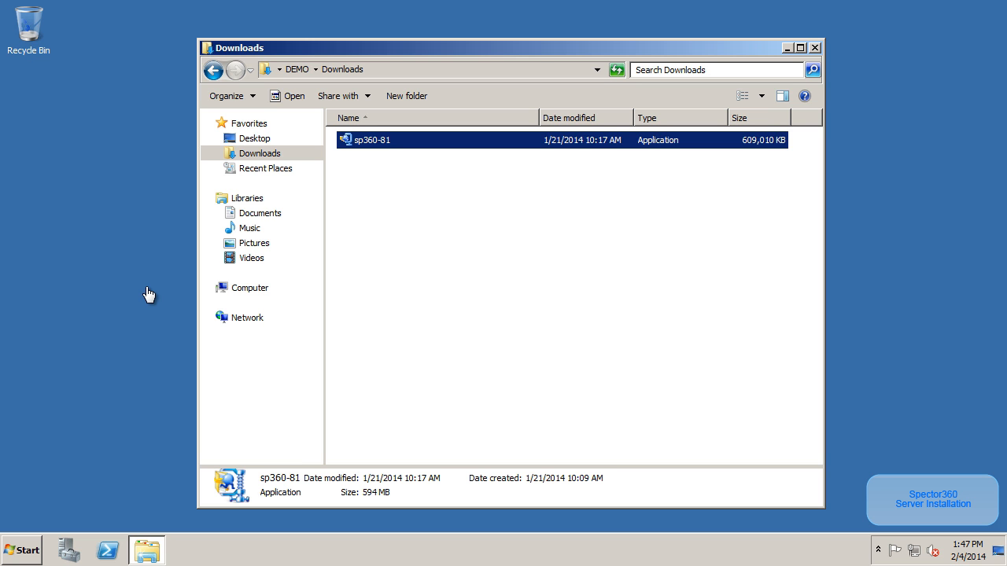
mouse_move(381, 204)
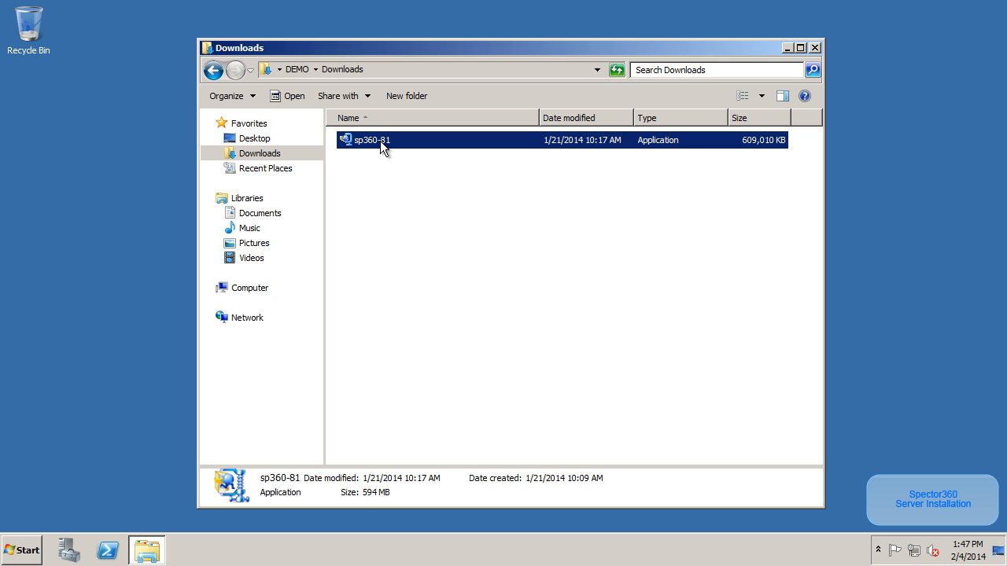
Run sp360-81.exe and unzip all 86 files into the default Spector 360 folder.
double_click(369, 138)
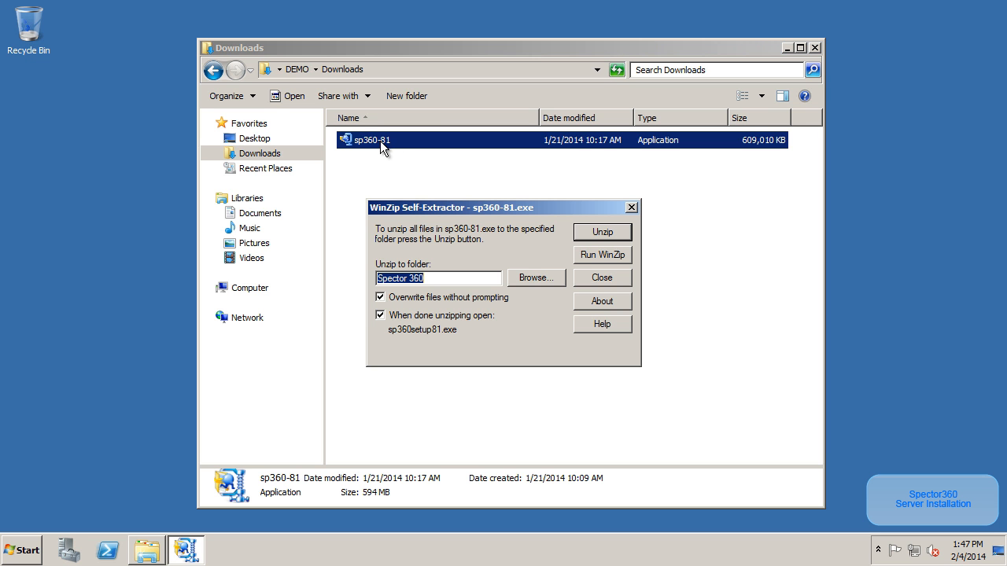
mouse_move(481, 227)
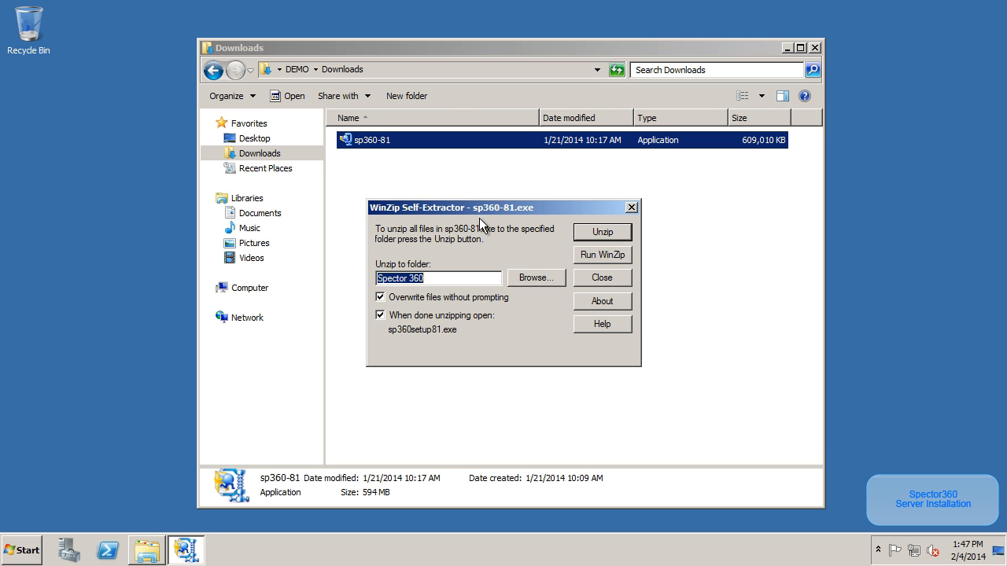
mouse_move(491, 242)
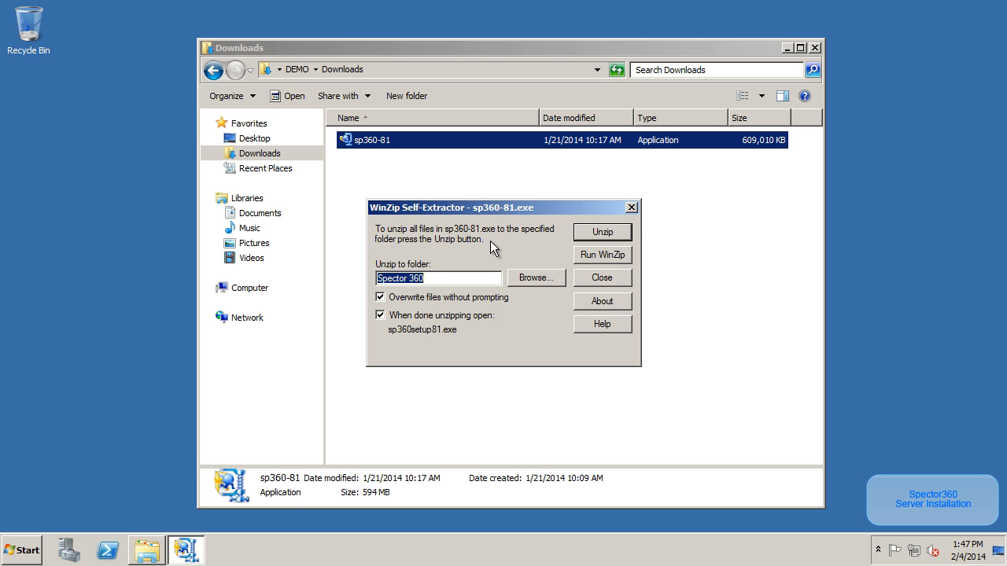
mouse_move(449, 337)
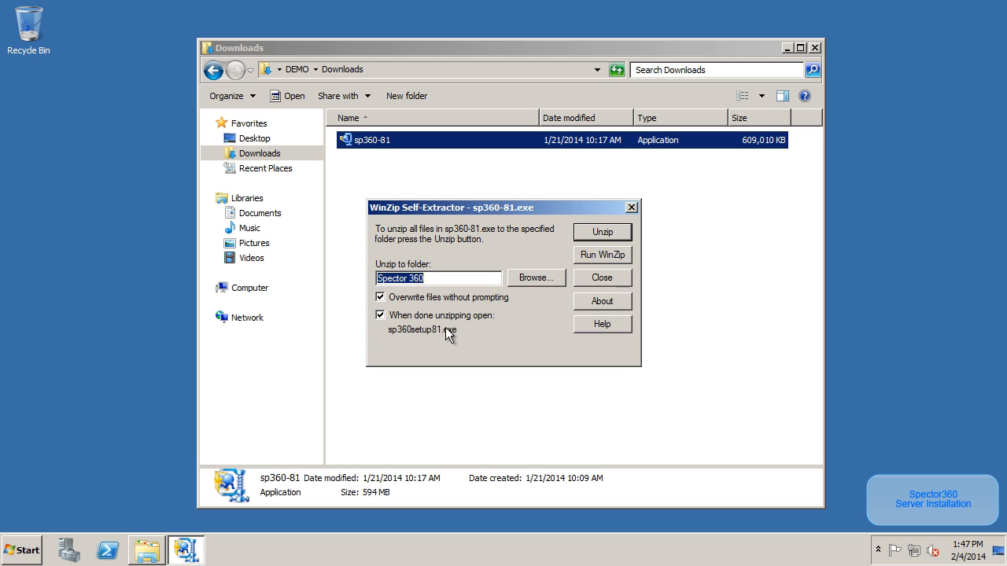
mouse_move(556, 302)
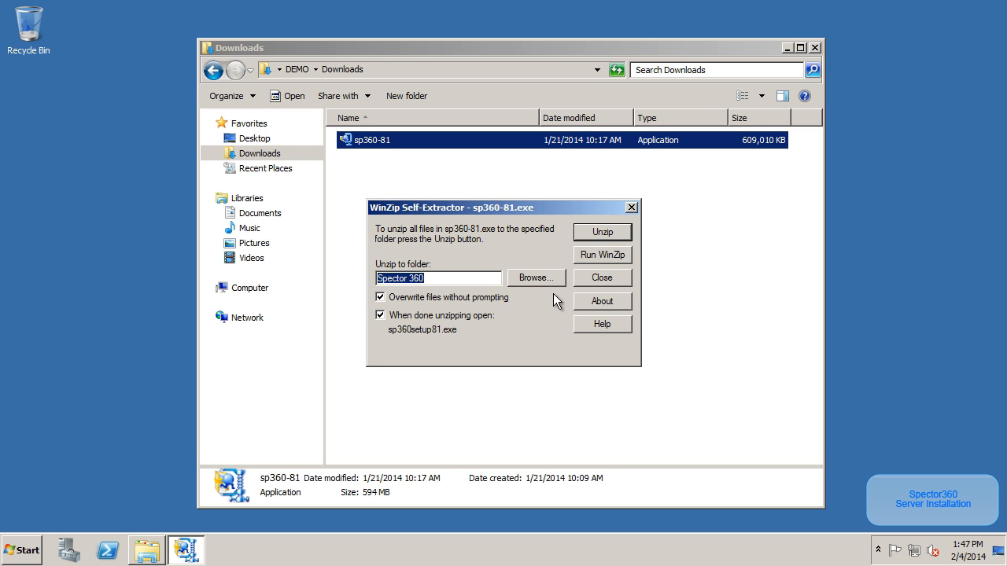
left_click(601, 231)
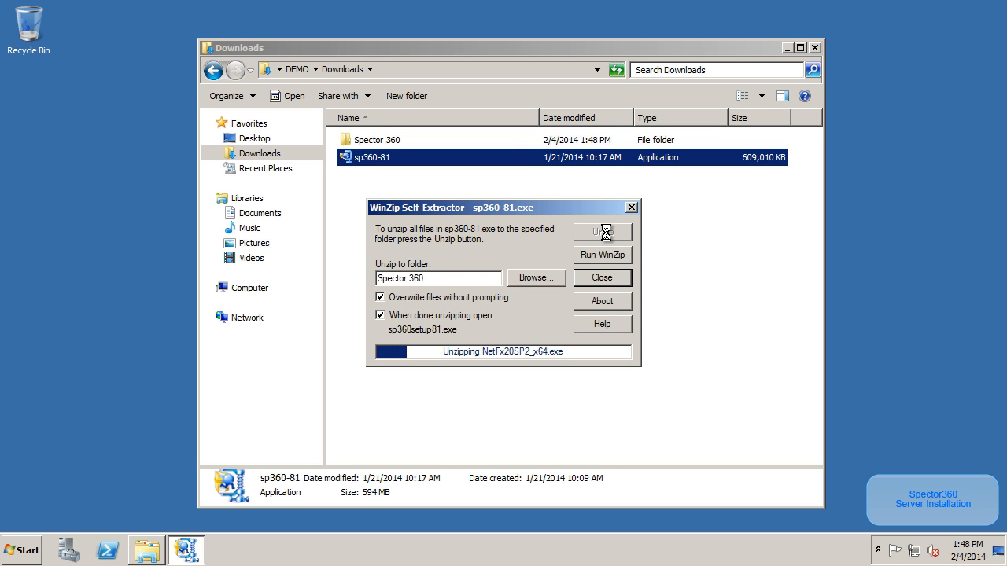
left_click(601, 232)
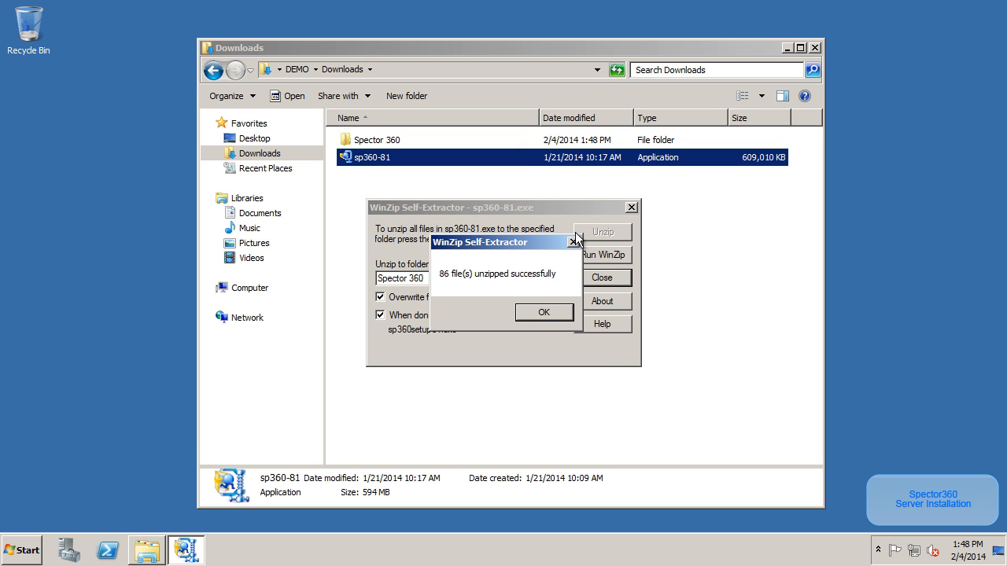
mouse_move(560, 255)
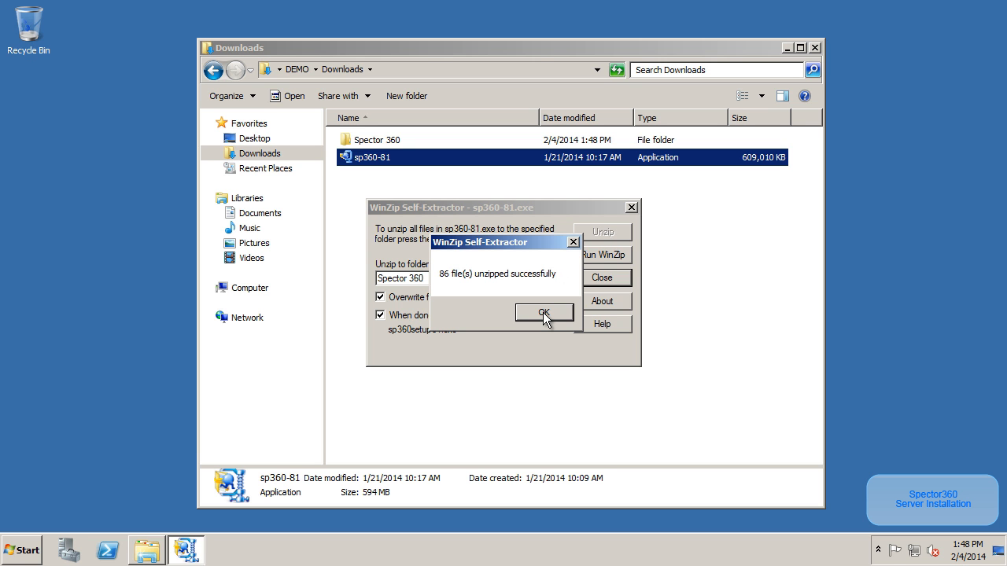
Dismiss the unzip message and approve User Account Control so the Setup Welcome page appears.
left_click(544, 312)
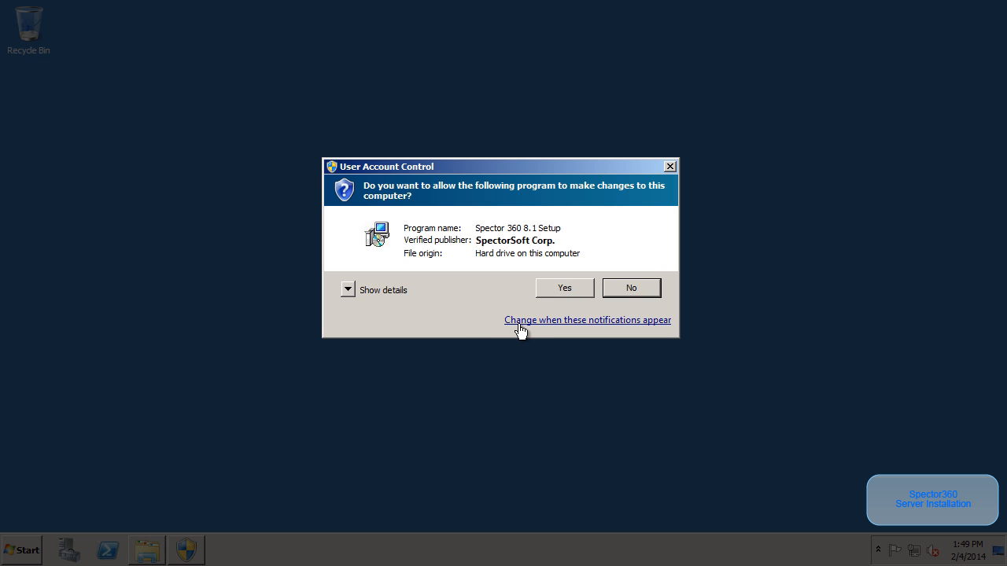
left_click(563, 288)
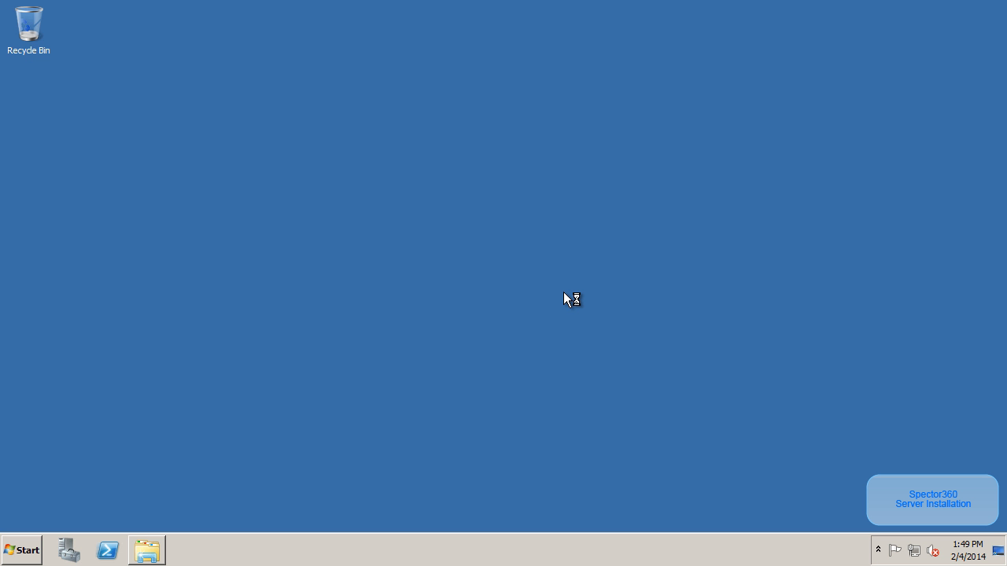
mouse_move(568, 299)
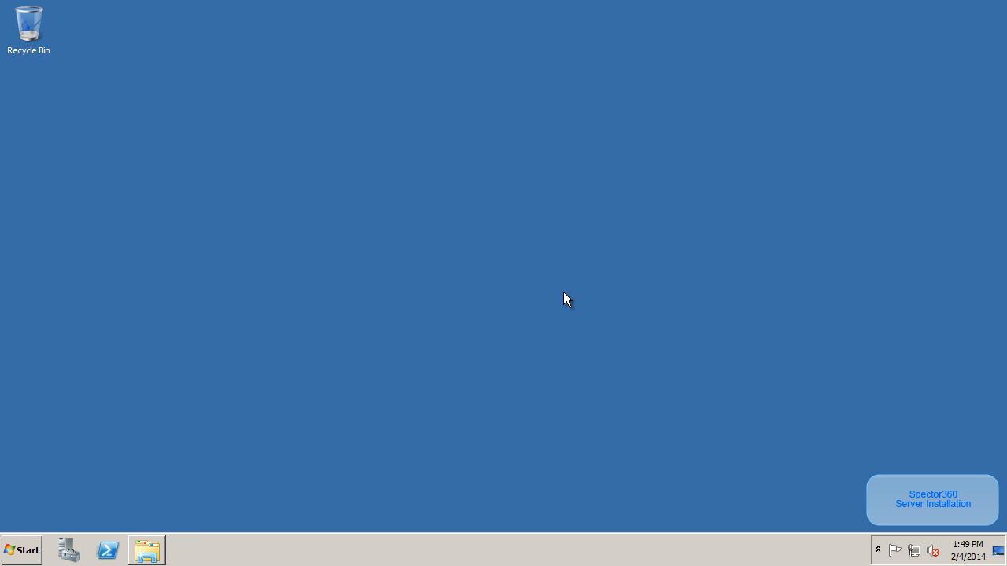
left_click(931, 501)
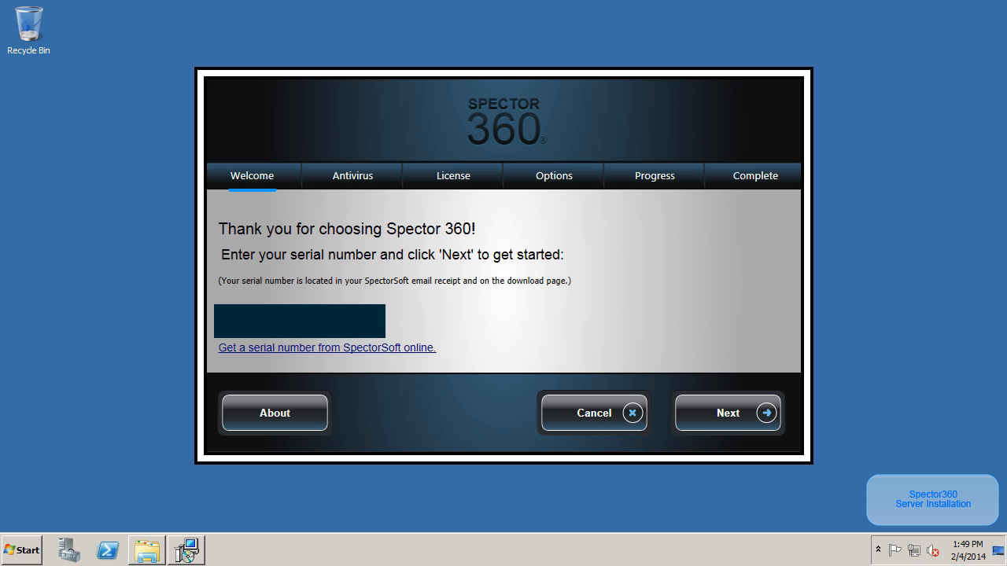
mouse_move(724, 412)
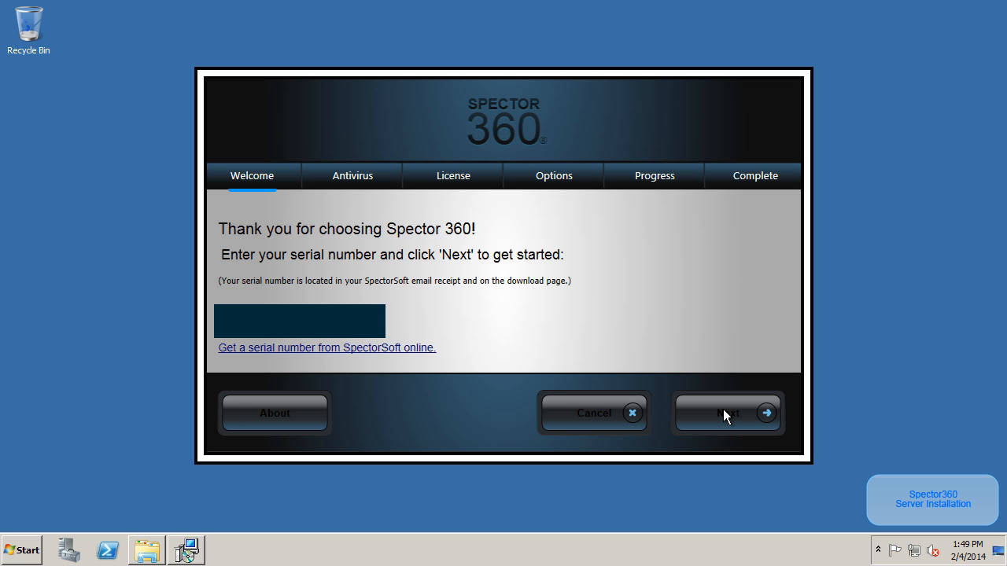
Continue past Welcome and Antivirus, then scroll the license agreement to its end.
left_click(727, 412)
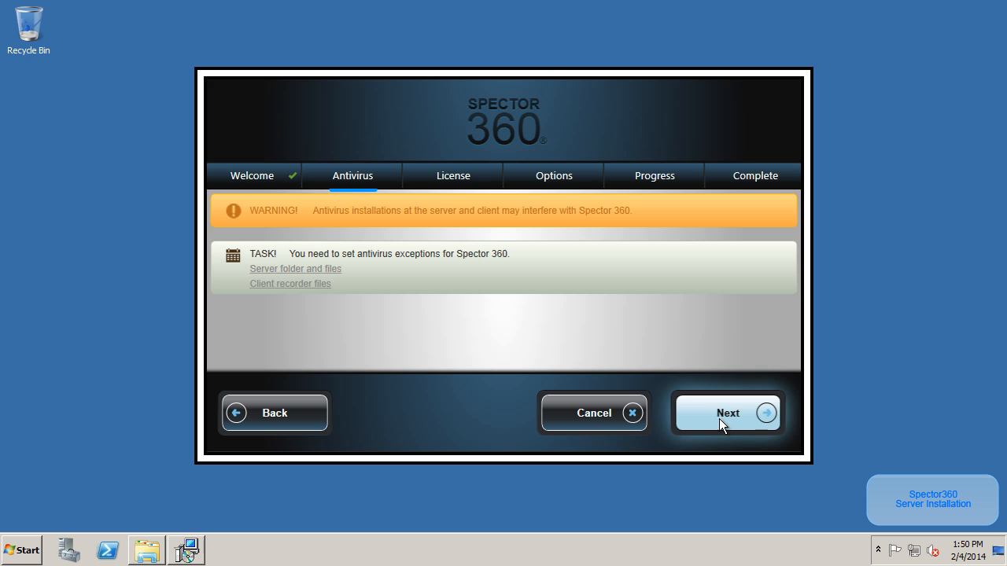
mouse_move(711, 426)
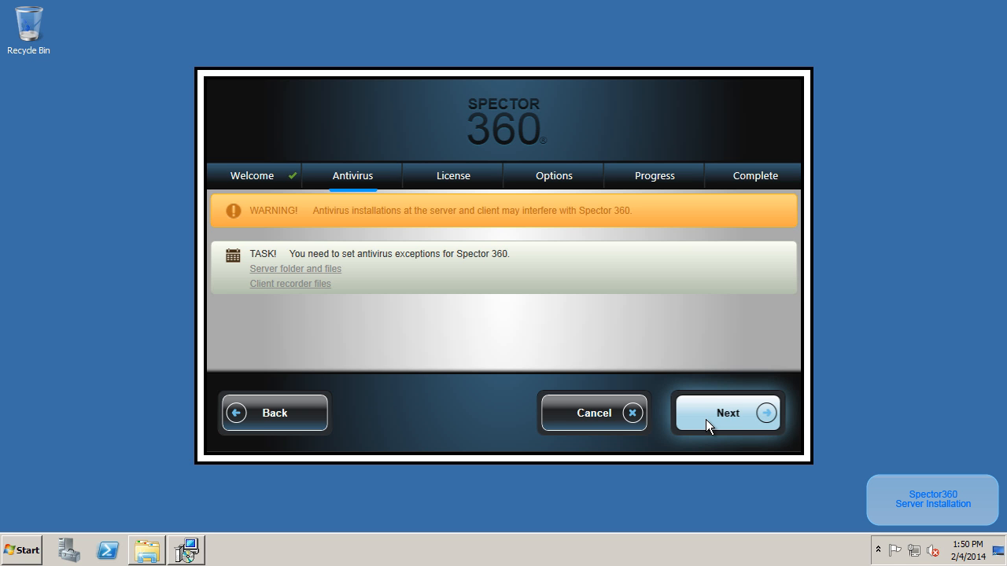
left_click(727, 412)
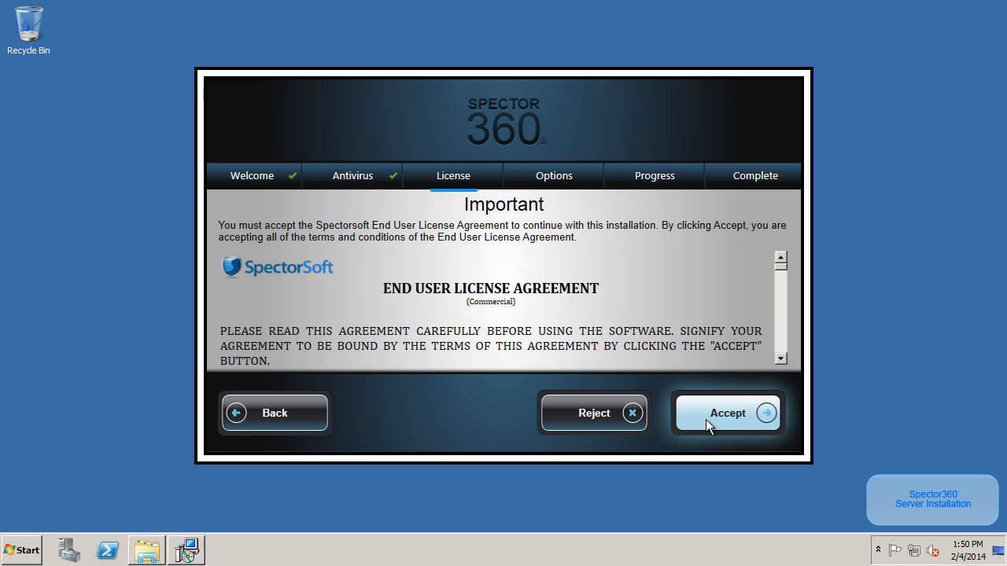
mouse_move(784, 284)
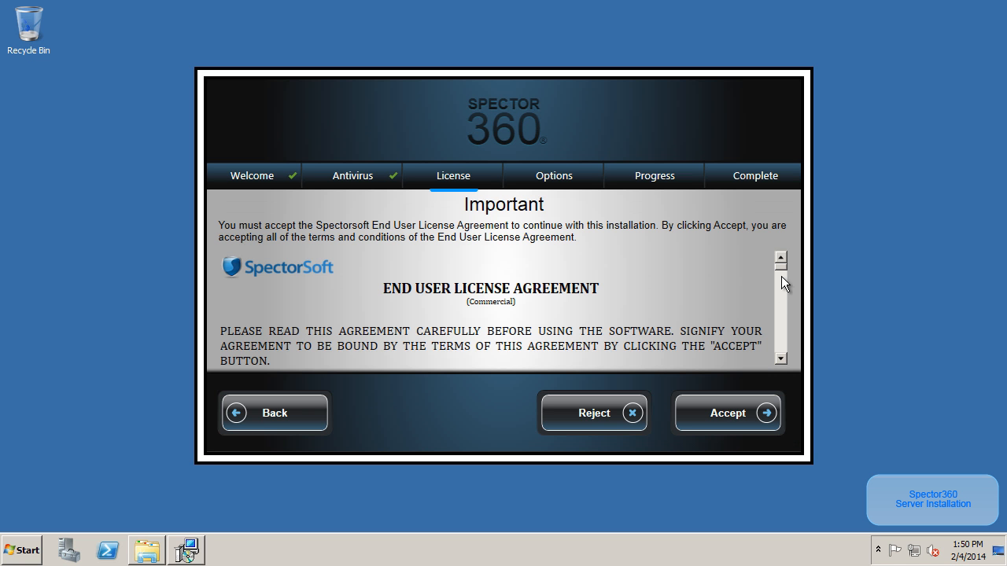
mouse_move(786, 273)
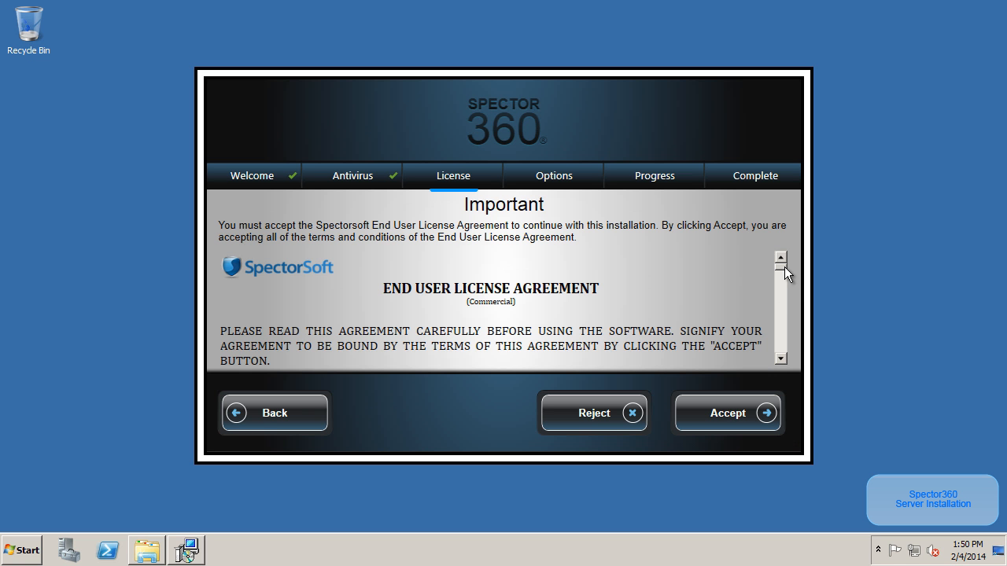
scroll("down", 3)
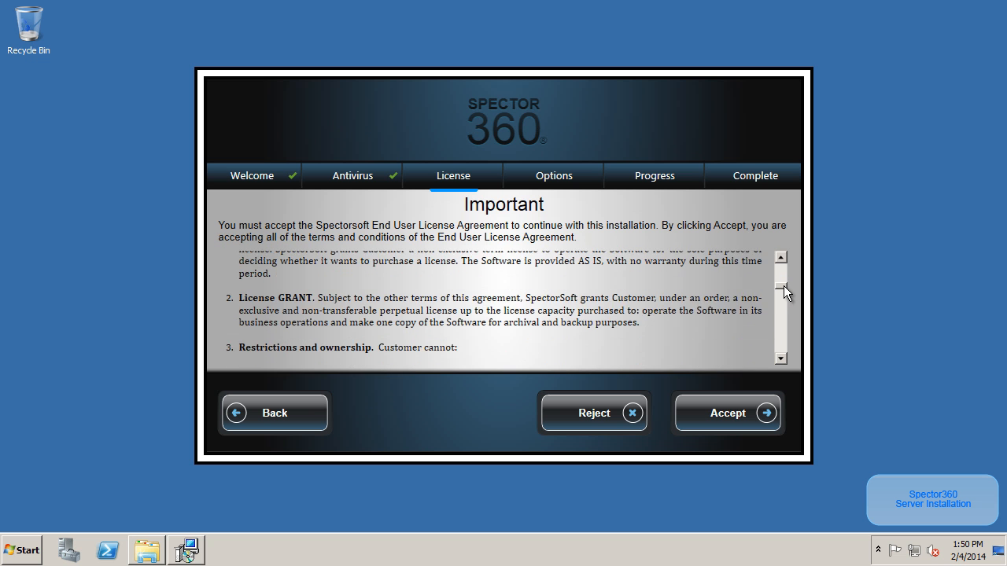
scroll("down", 3)
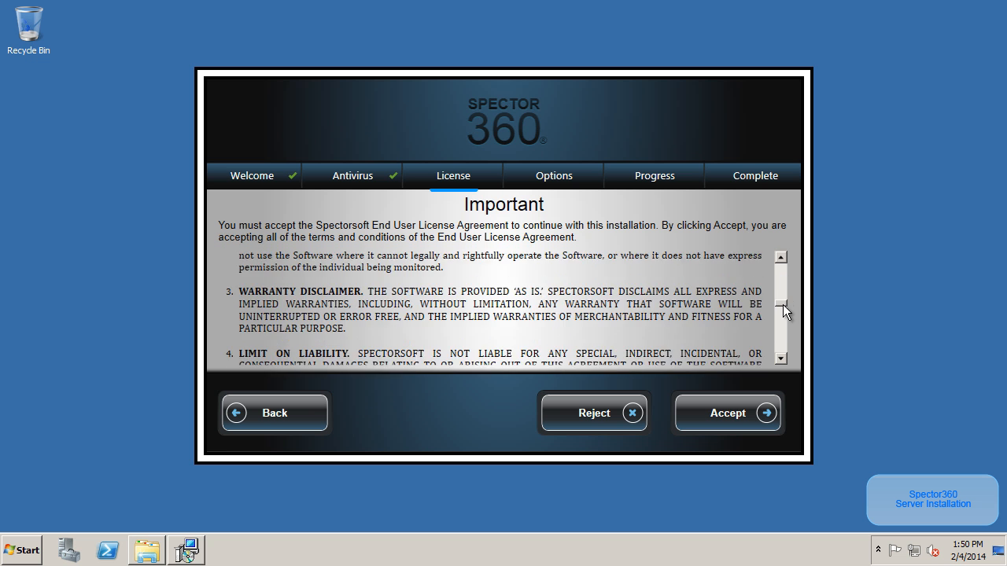
scroll("down", 3)
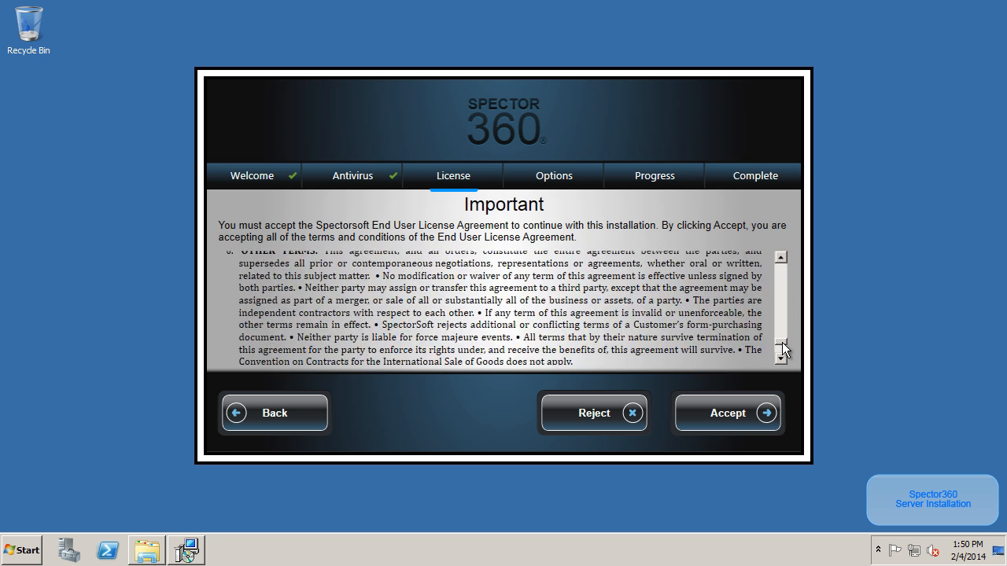
left_click(780, 356)
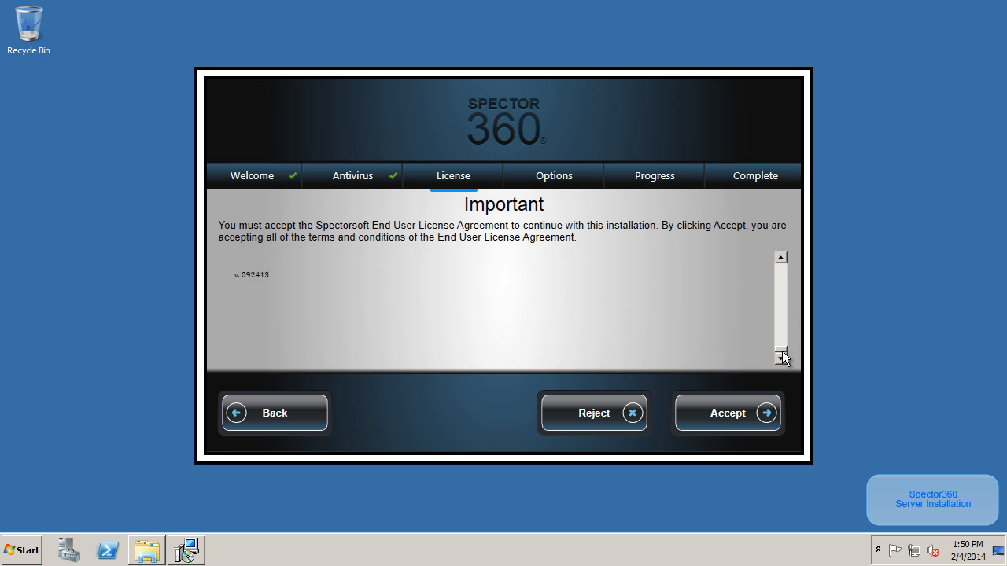
mouse_move(727, 412)
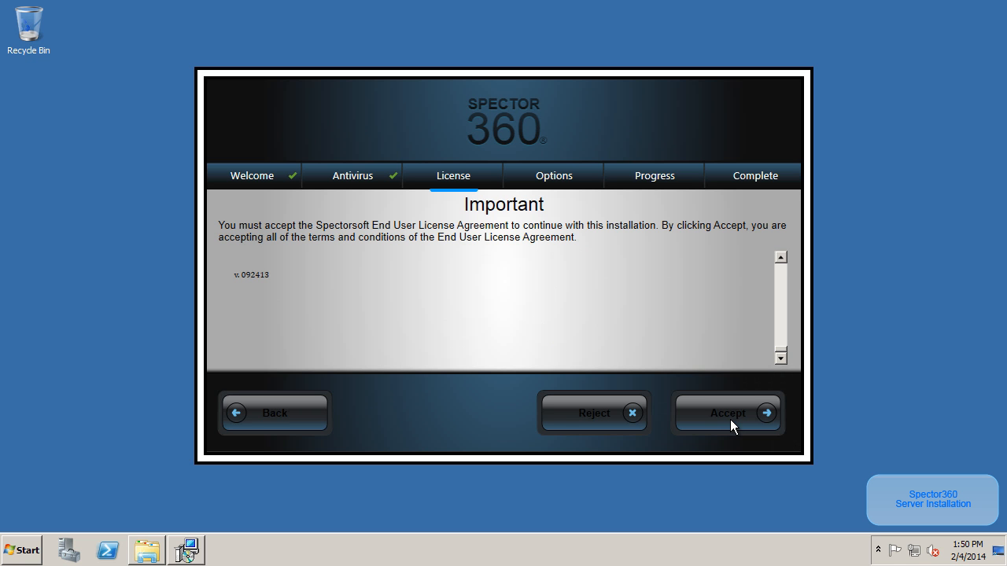
Accept the license, choose Custom with the Full component set, and start installing.
left_click(727, 412)
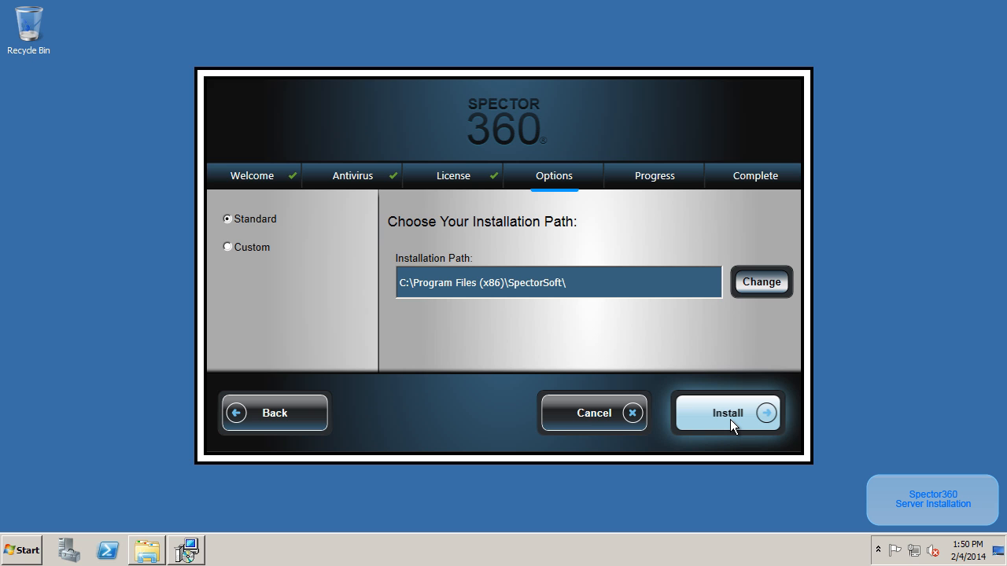
mouse_move(651, 376)
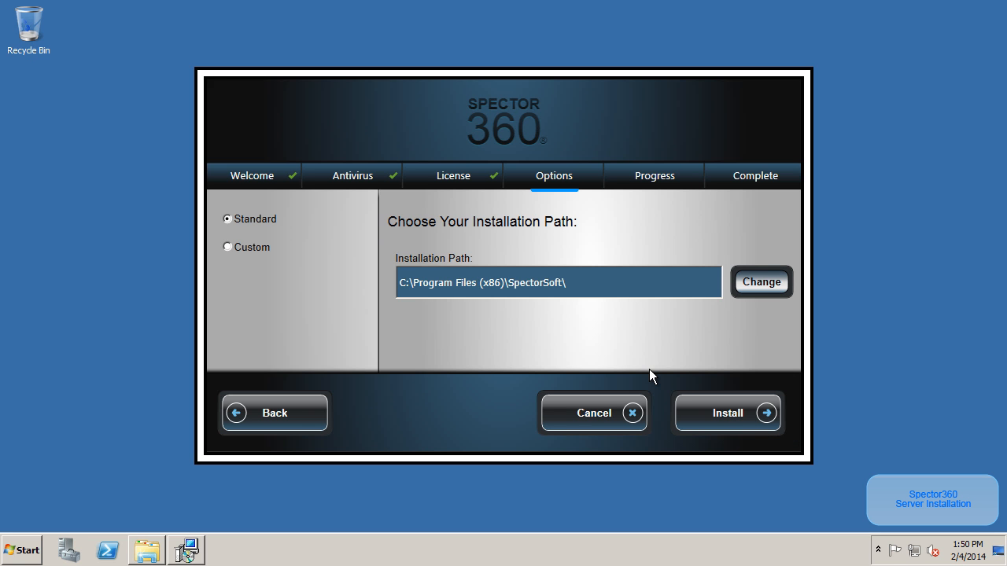
mouse_move(283, 273)
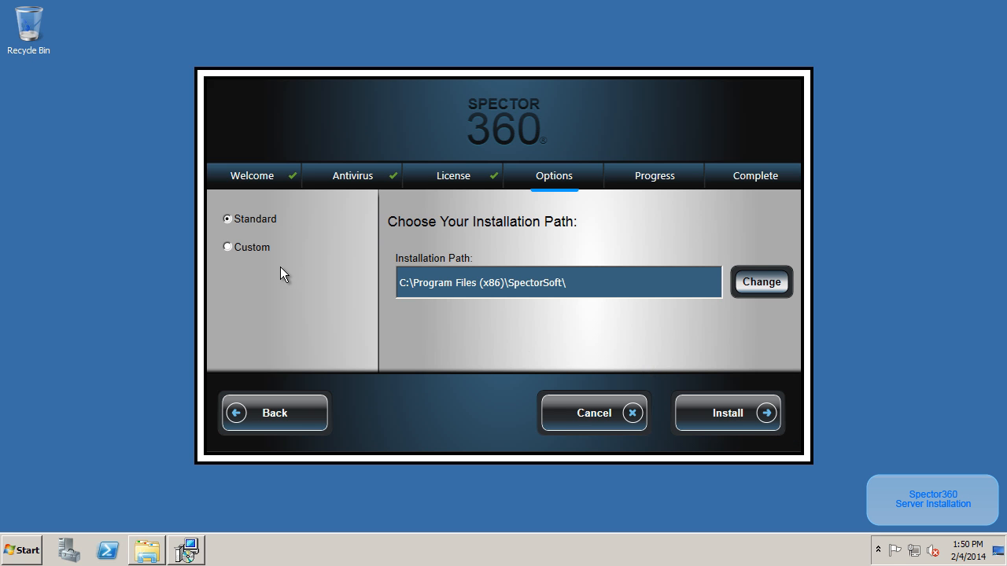
mouse_move(230, 250)
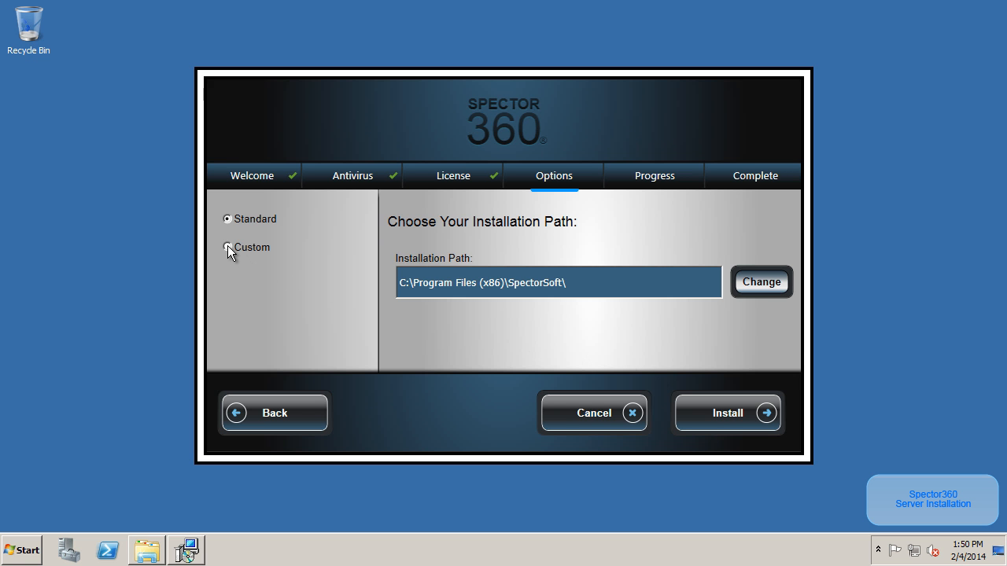
left_click(227, 247)
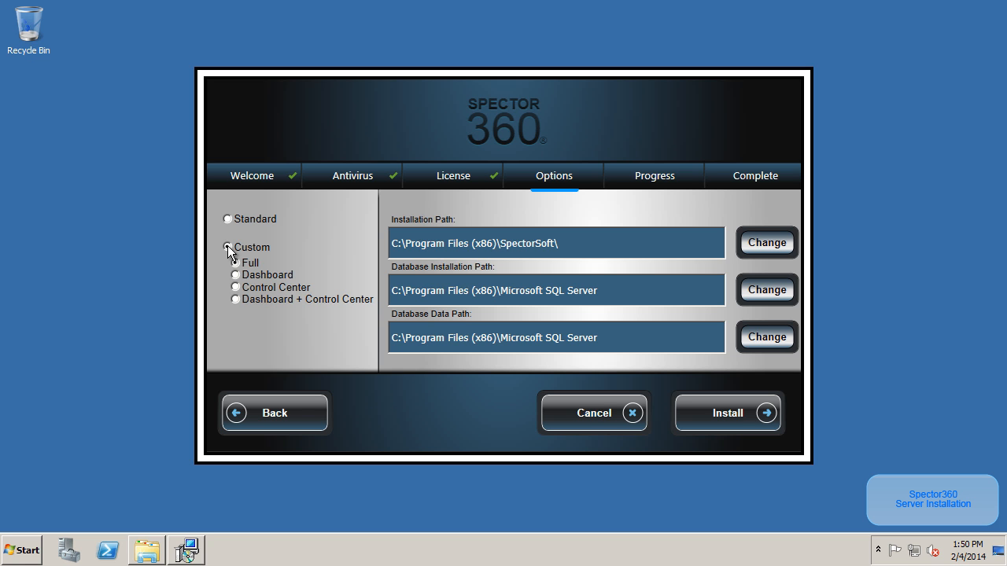
left_click(228, 247)
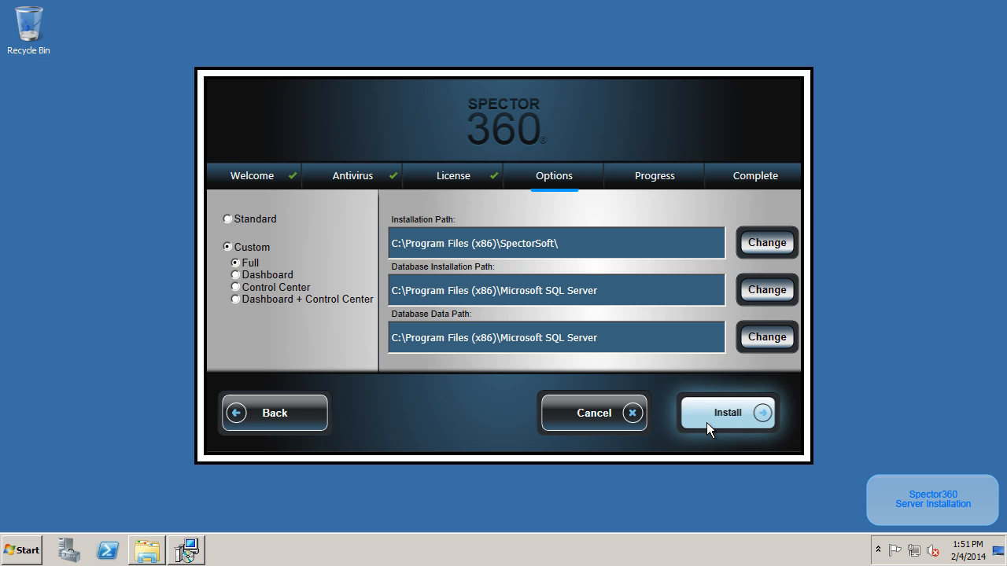
left_click(727, 412)
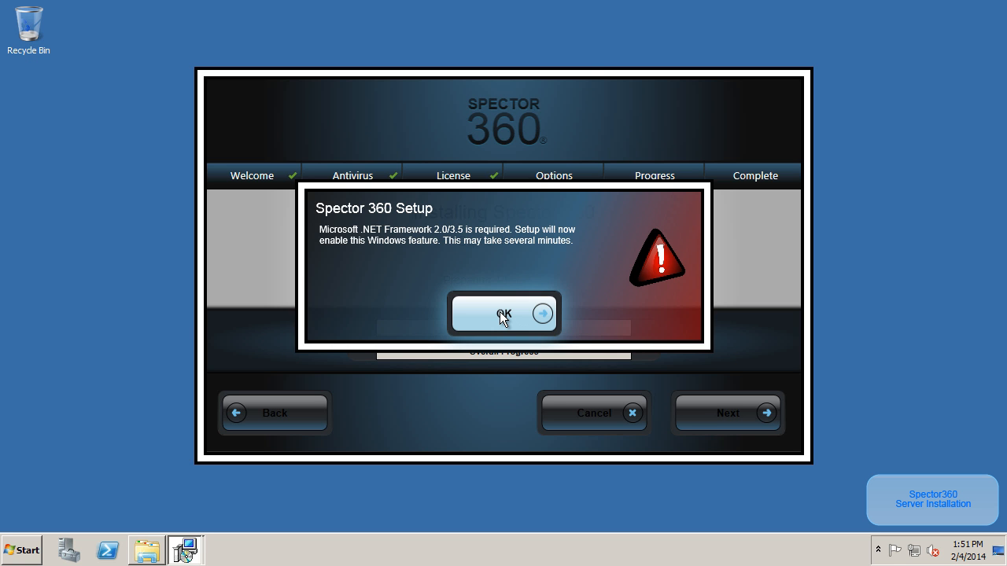
Acknowledge the .NET Framework 3.5 notice and let installation finish successfully.
left_click(502, 315)
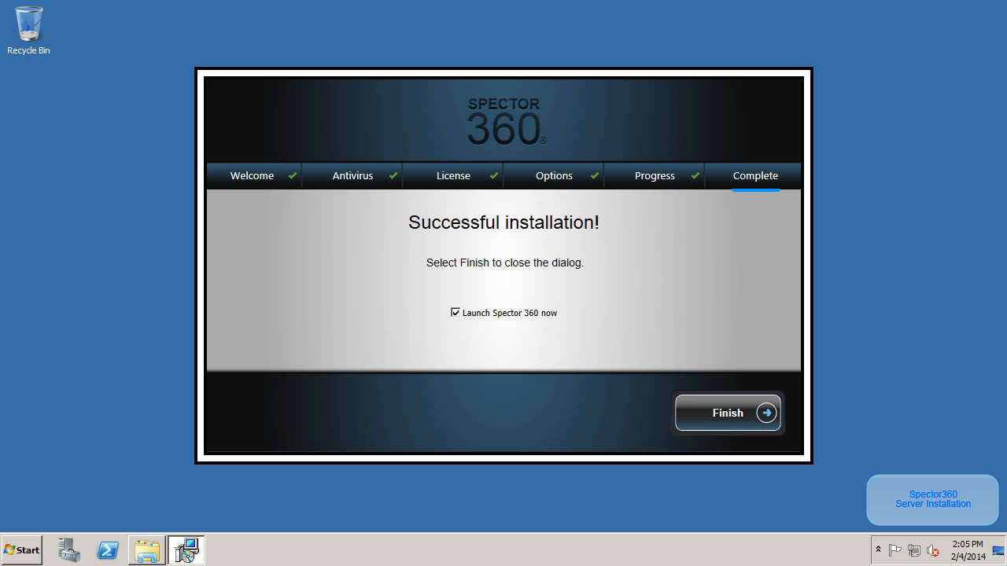
mouse_move(513, 324)
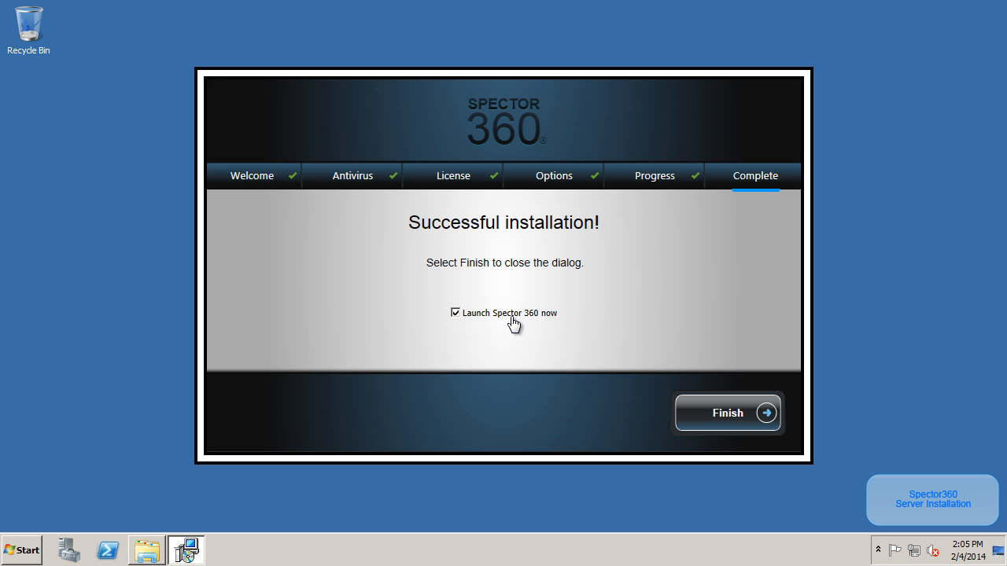
mouse_move(720, 412)
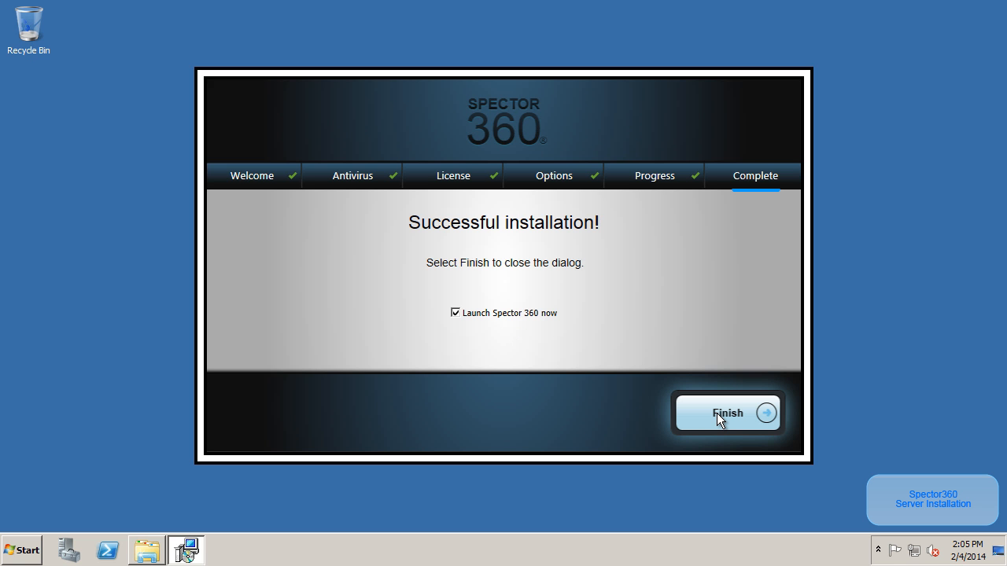
Finish setup and launch Spector 360 into the SA Password and Windows Credentials dialog.
left_click(725, 412)
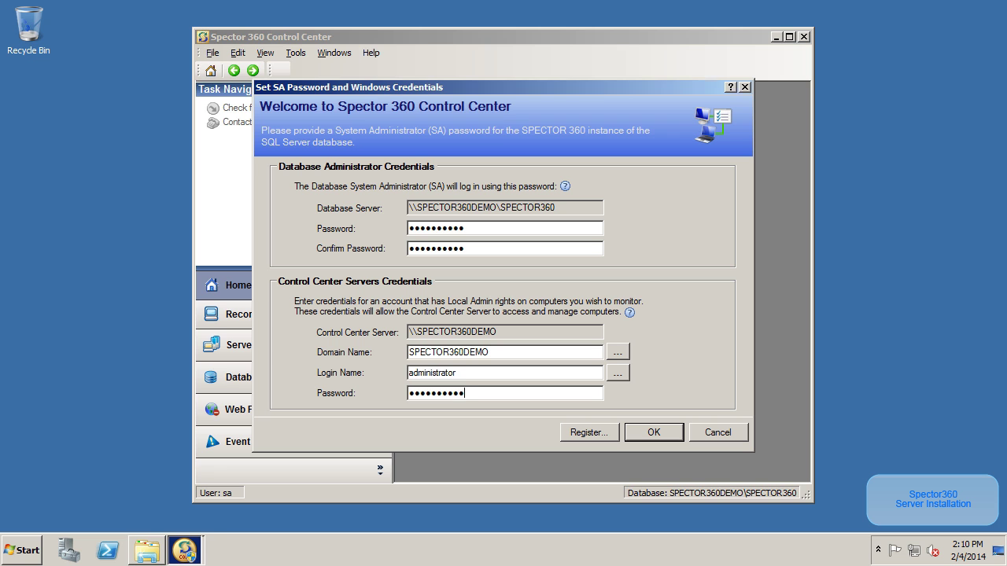
mouse_move(486, 282)
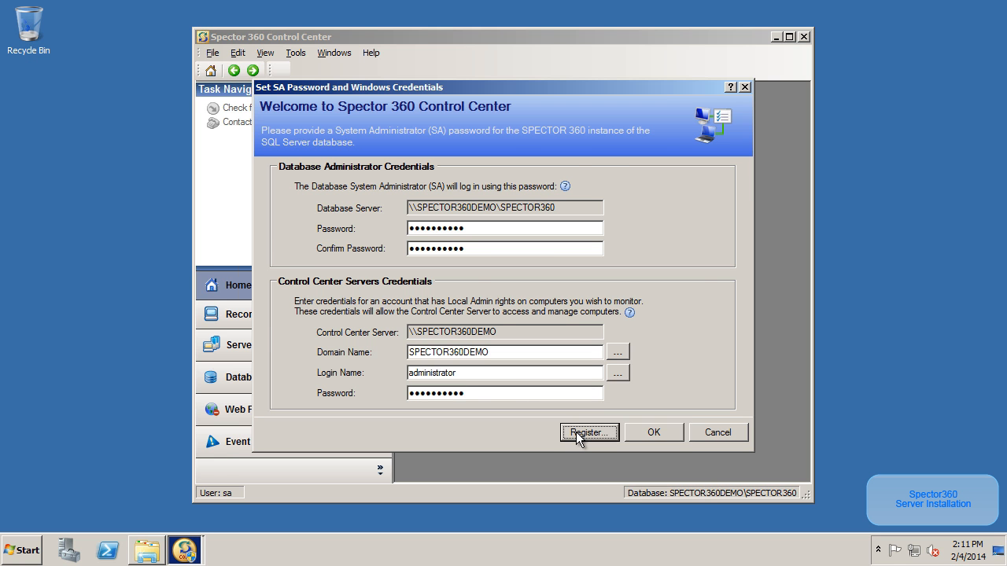
Register the serial number online so the SpectorSoft page confirms the Unlock Code was emailed.
left_click(589, 432)
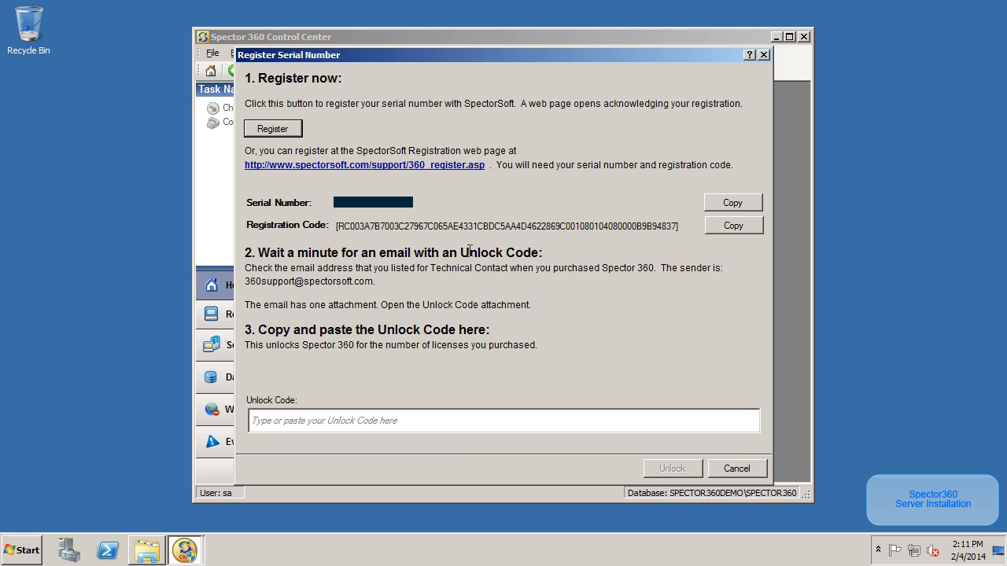
mouse_move(321, 187)
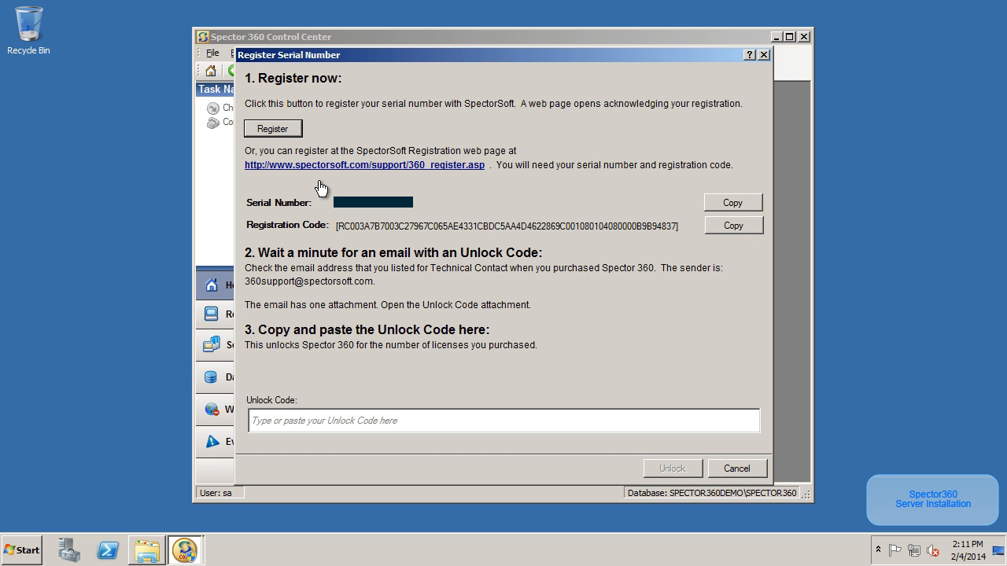
mouse_move(296, 147)
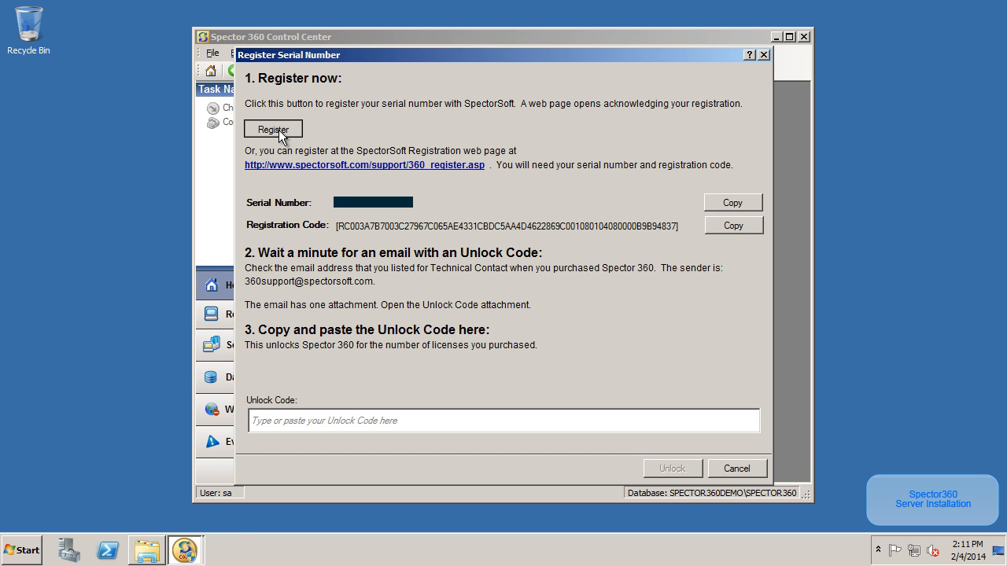
left_click(274, 129)
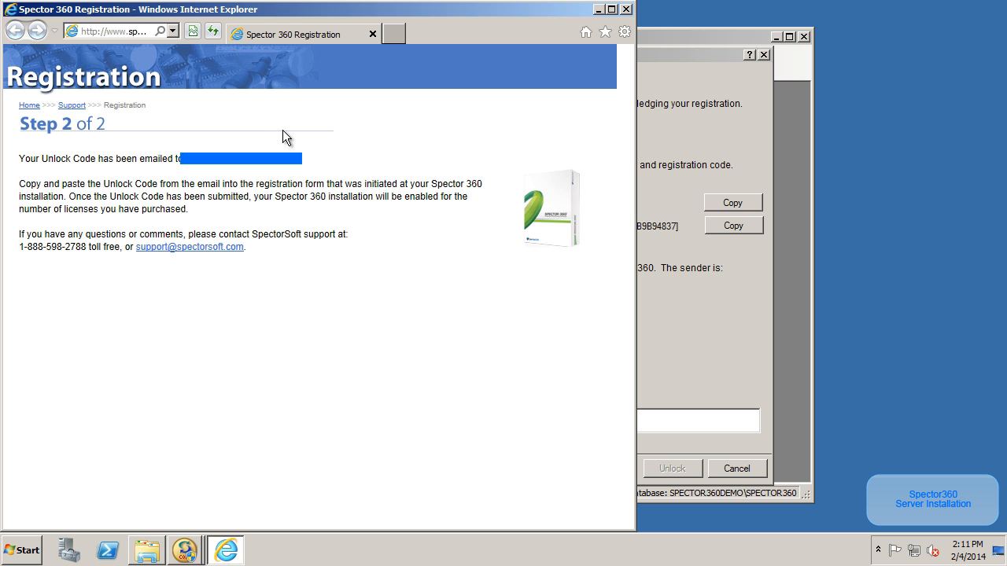
mouse_move(636, 24)
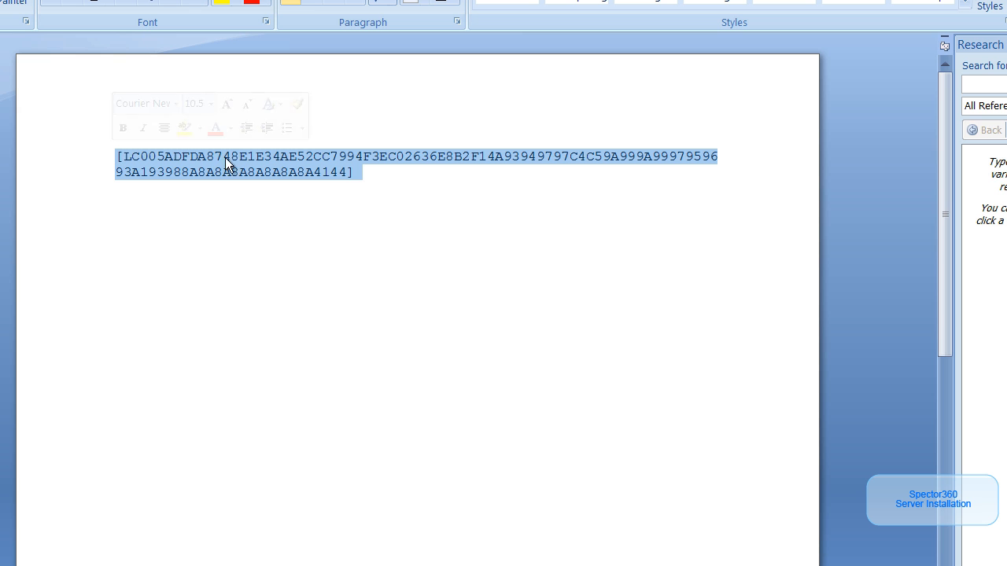
Bring up the copy menu for the highlighted unlock code in the Word document.
right_click(236, 160)
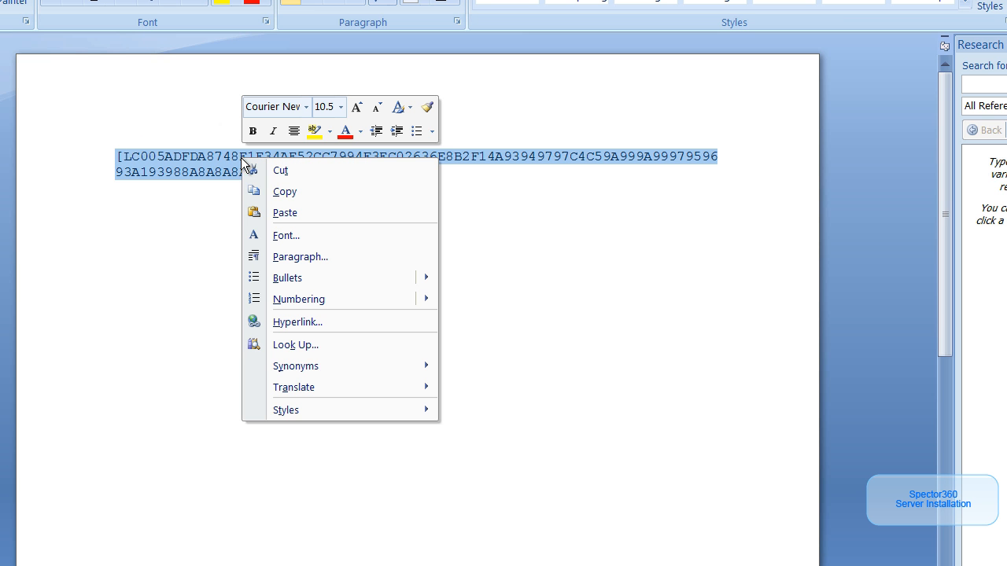
mouse_move(284, 192)
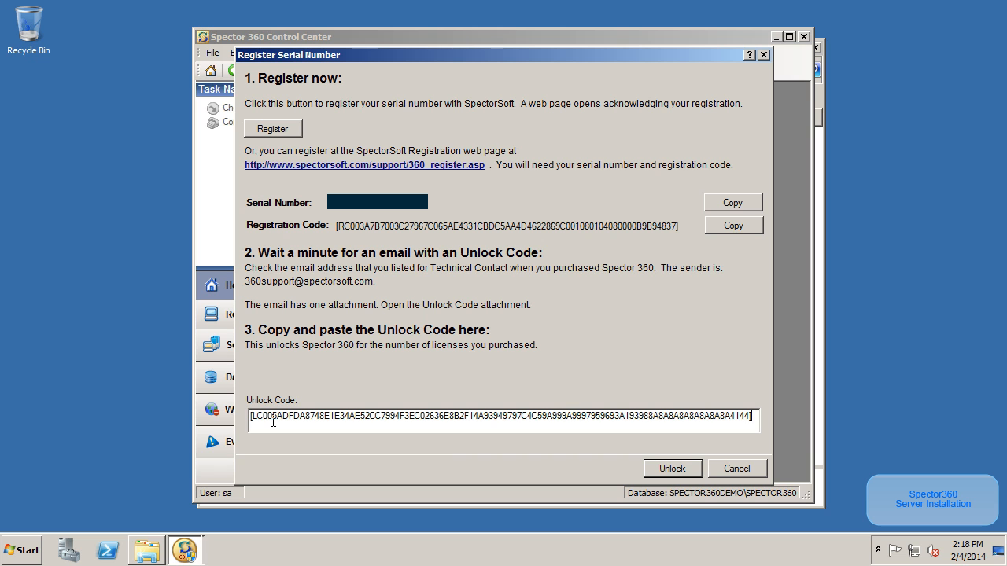
mouse_move(526, 449)
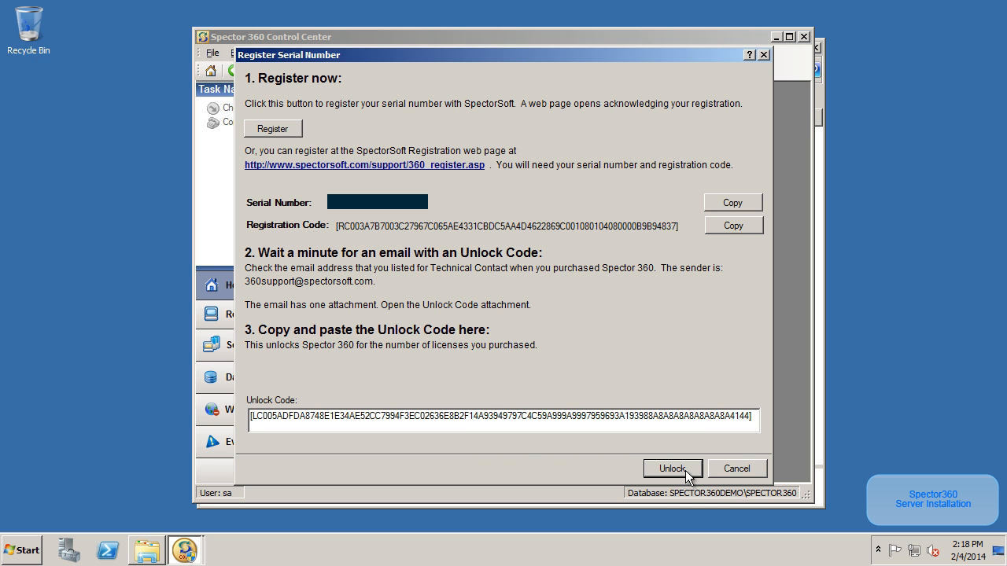
Unlock 50 Detail licenses with the pasted code and confirm credentials to reach the main console.
left_click(672, 469)
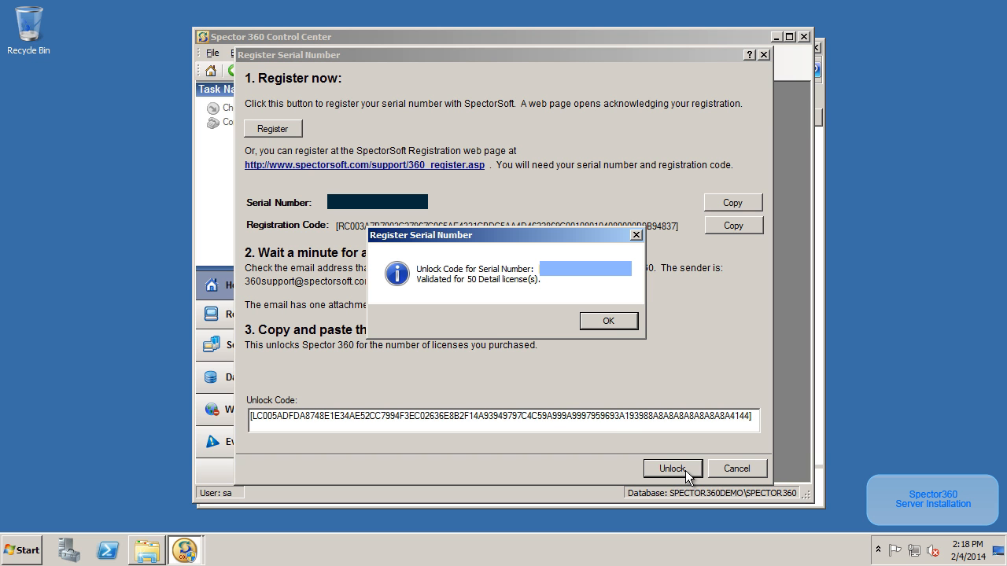
mouse_move(607, 321)
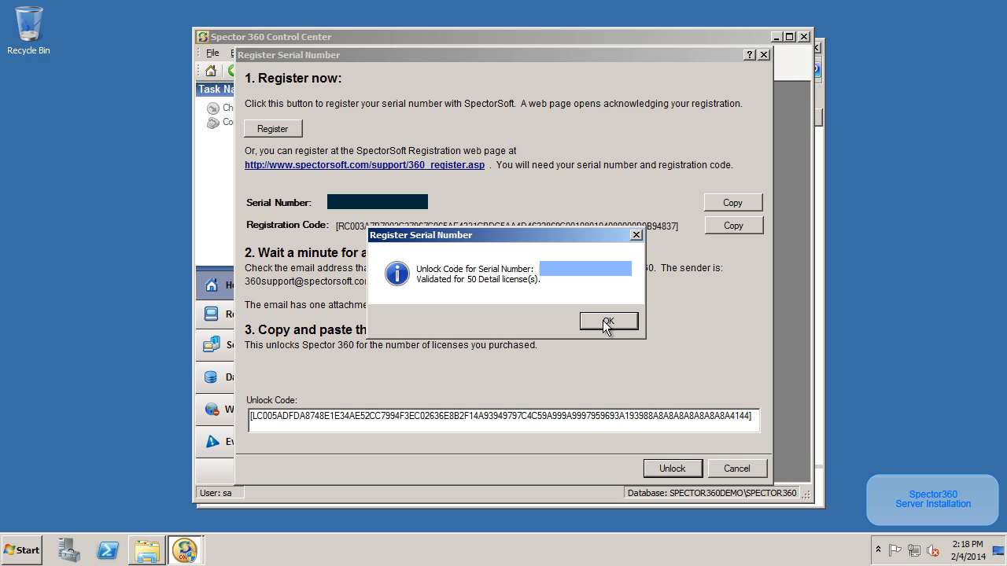
left_click(608, 321)
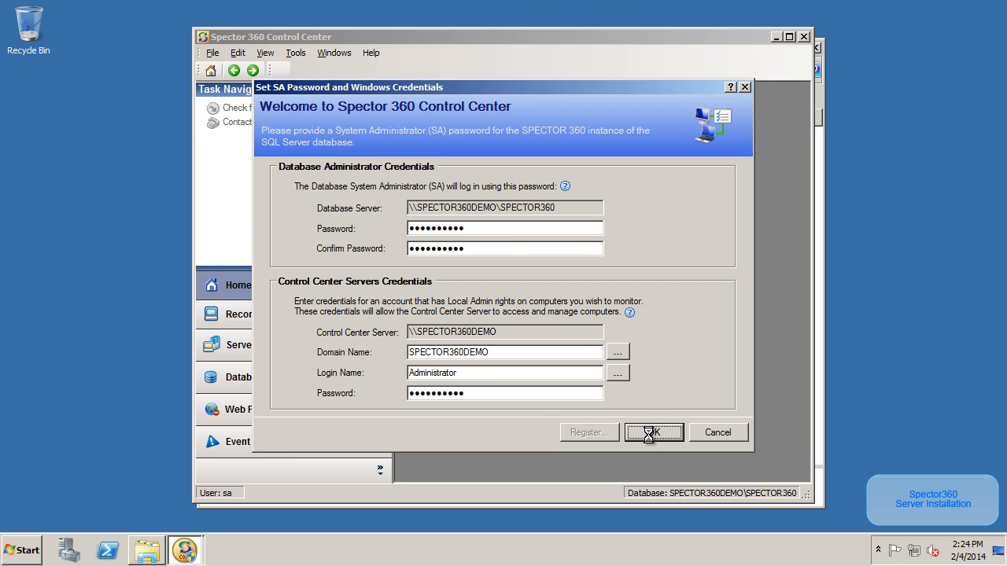
left_click(655, 431)
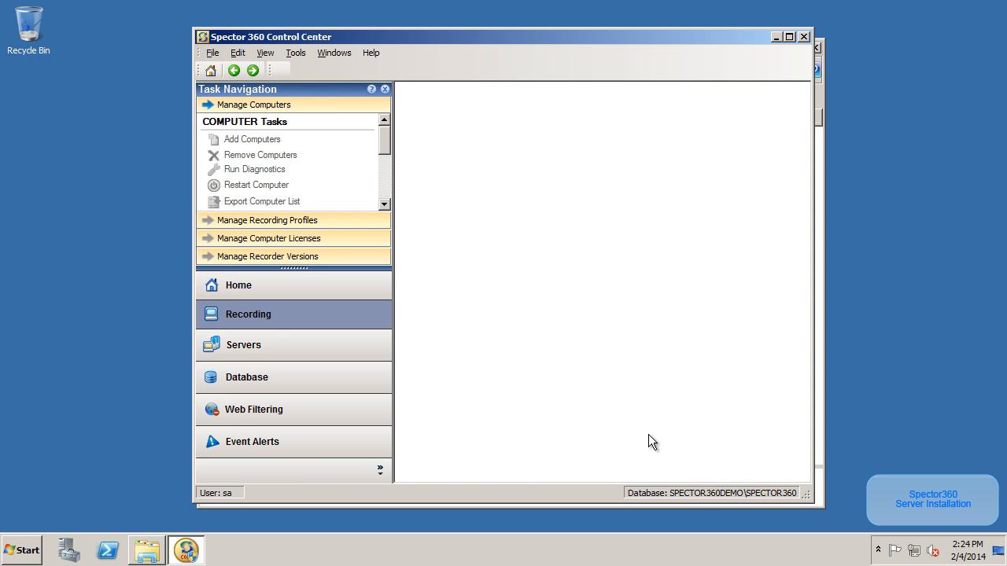
Dismiss the Add Client Computers Wizard without adding machines, leaving the Computers list empty.
left_click(252, 139)
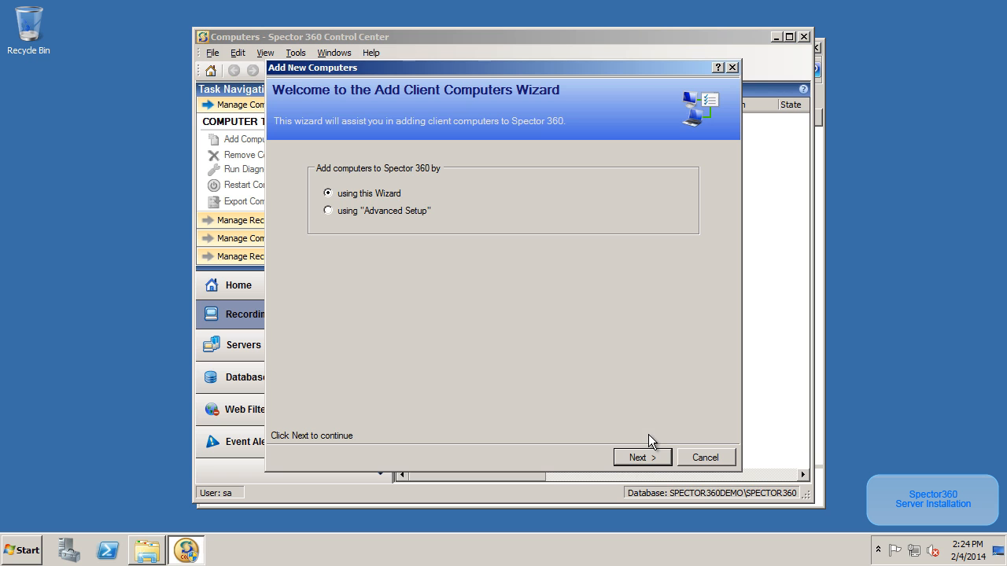
mouse_move(548, 307)
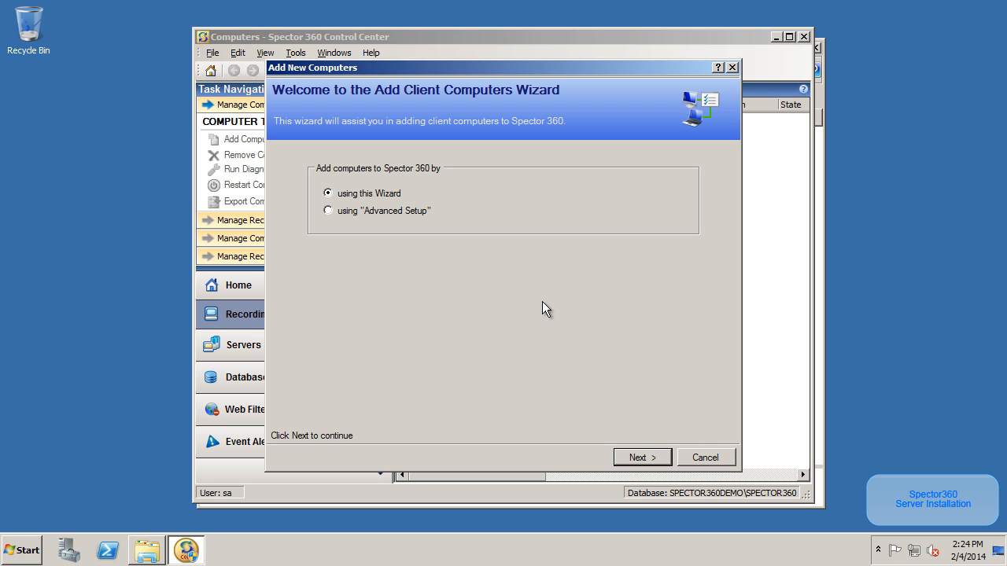
mouse_move(673, 416)
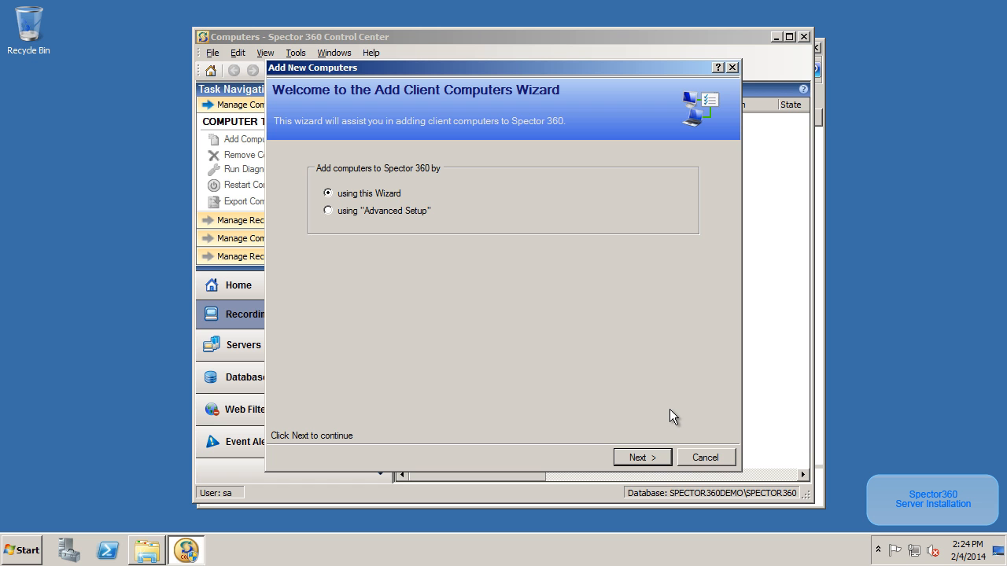
mouse_move(706, 458)
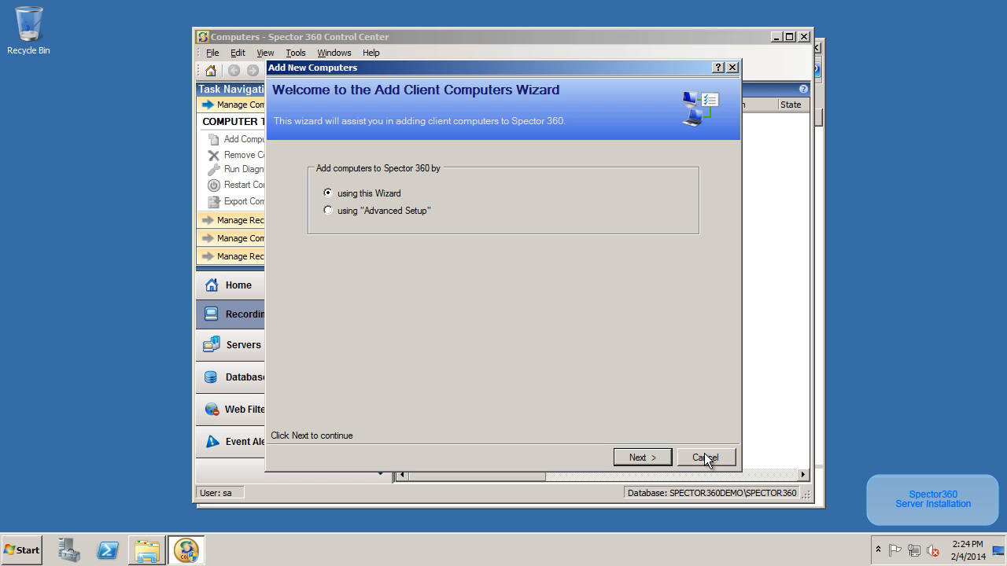
mouse_move(707, 464)
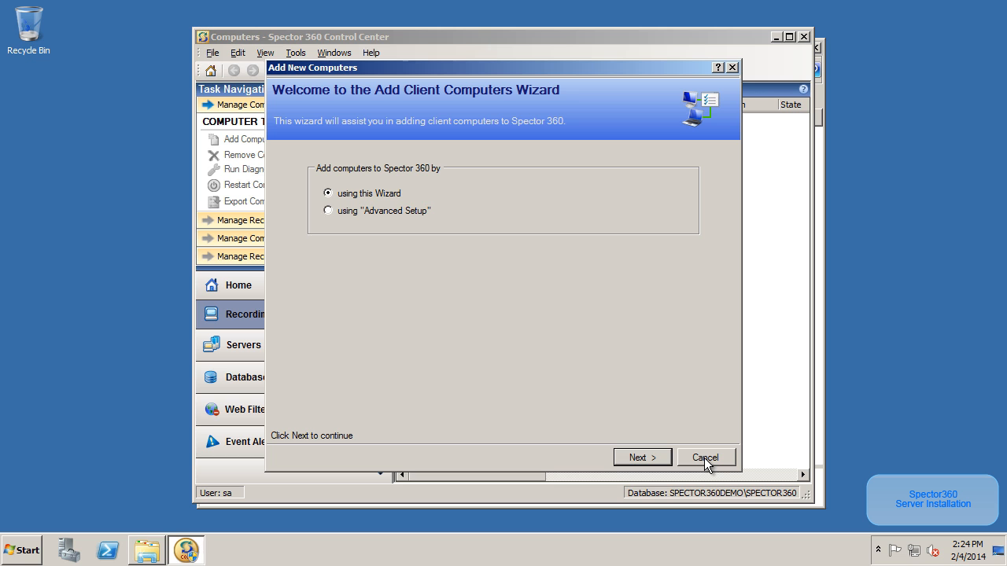
mouse_move(722, 50)
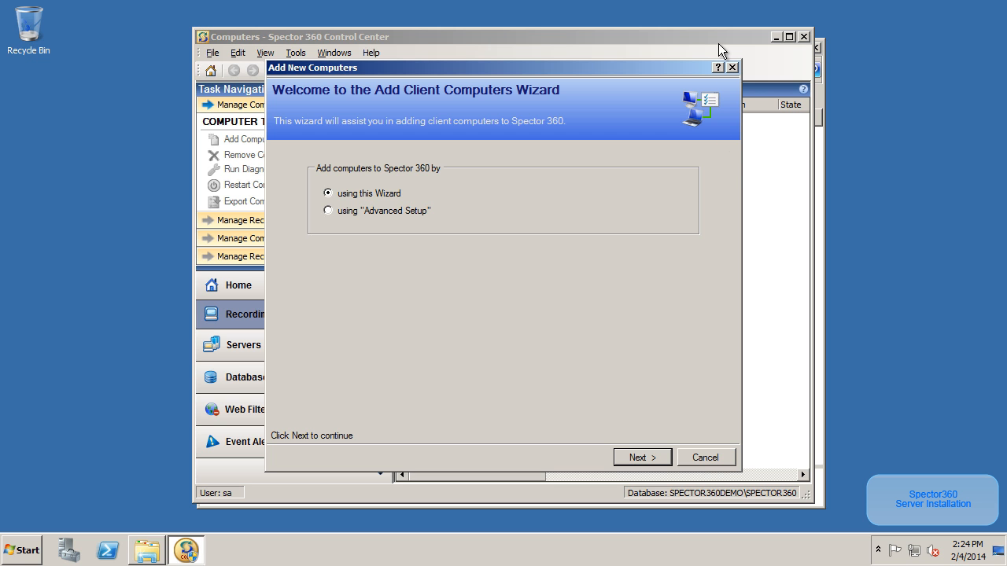
mouse_move(716, 463)
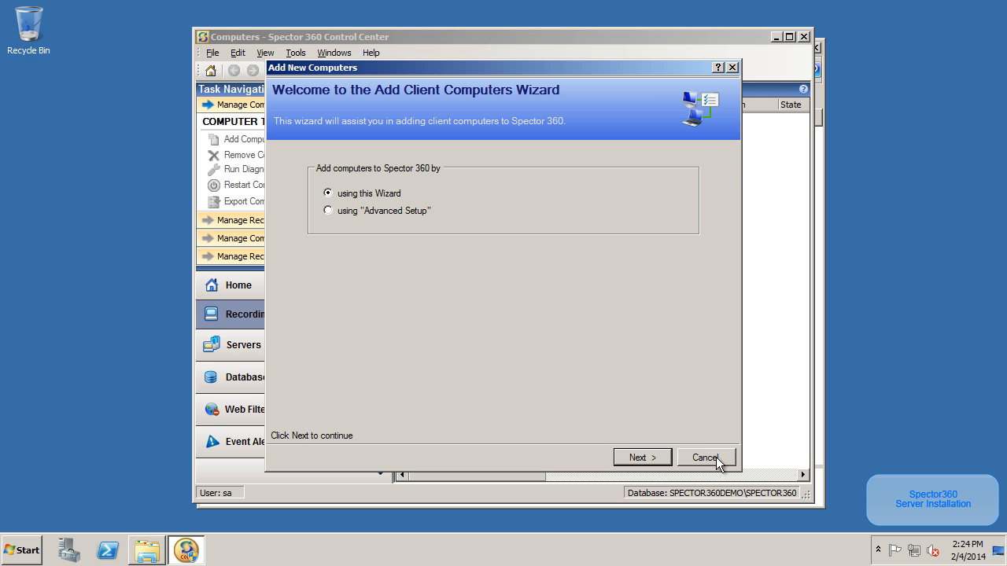
left_click(705, 458)
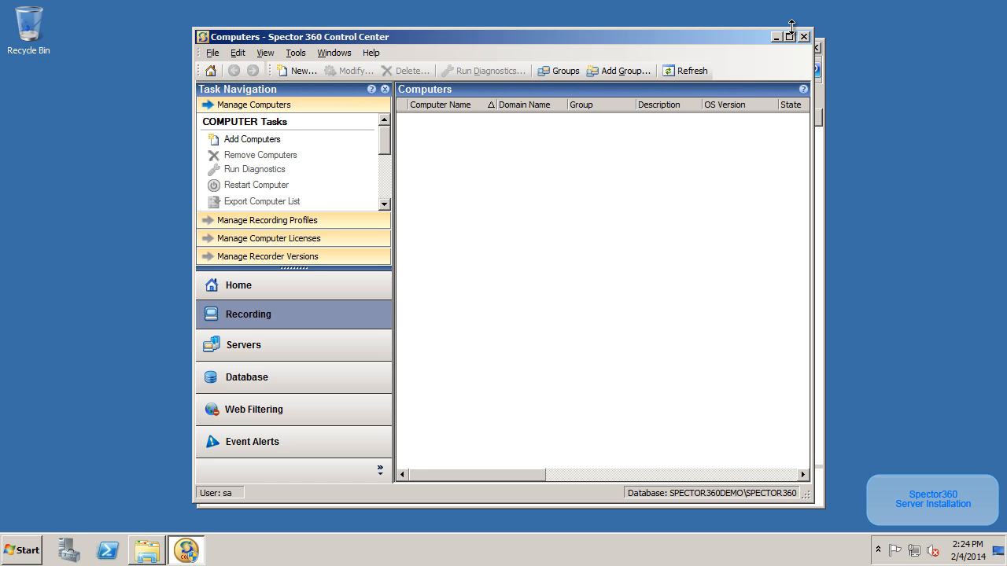
Maximize Control Center and show the Home page with the 8.1 release highlights.
left_click(789, 37)
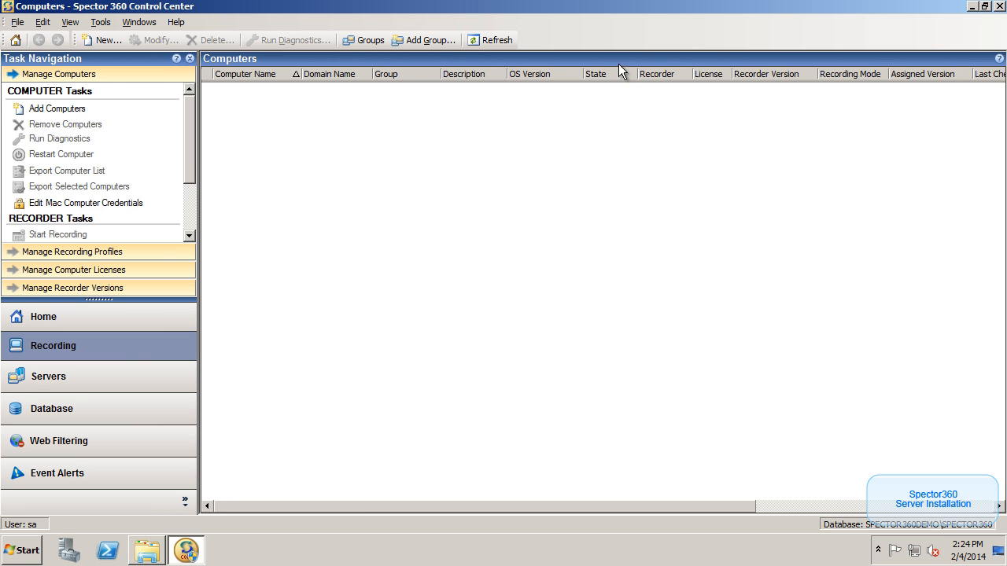
mouse_move(145, 256)
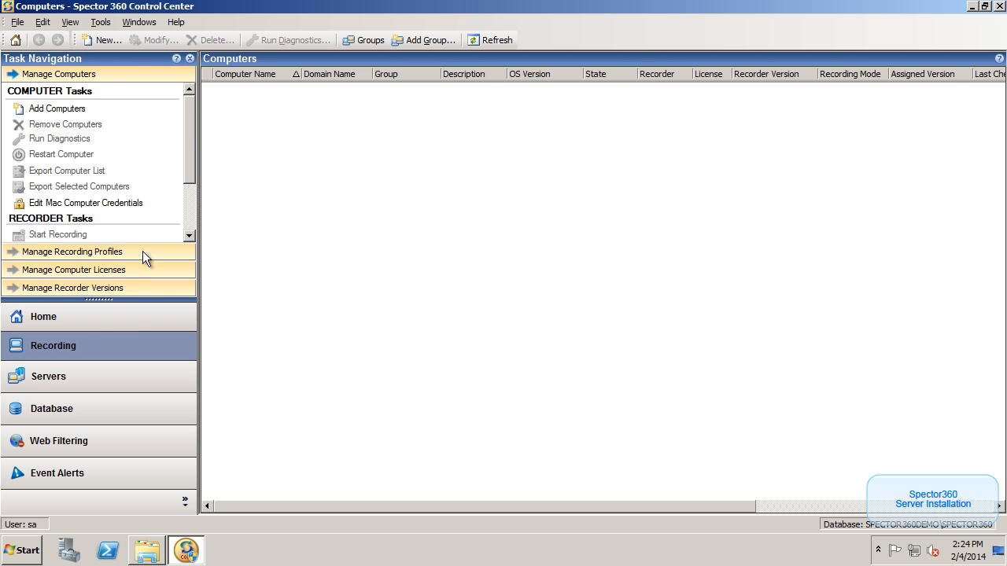
left_click(44, 316)
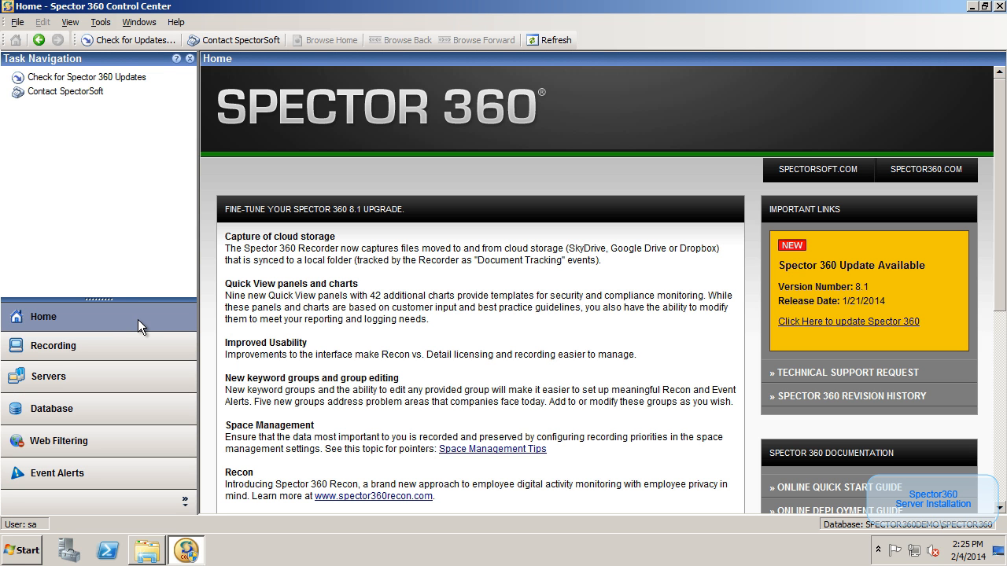
mouse_move(60, 441)
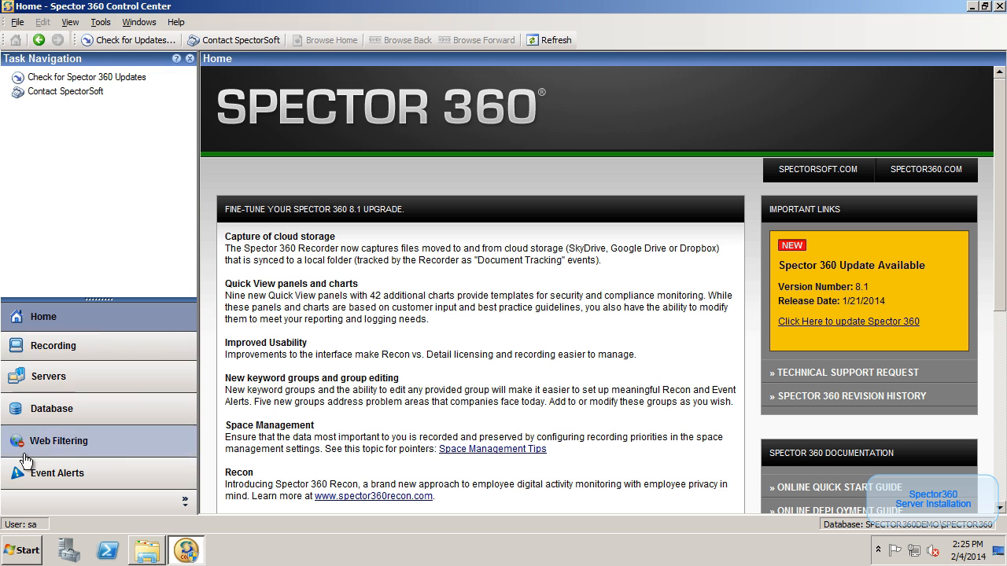
left_click(22, 549)
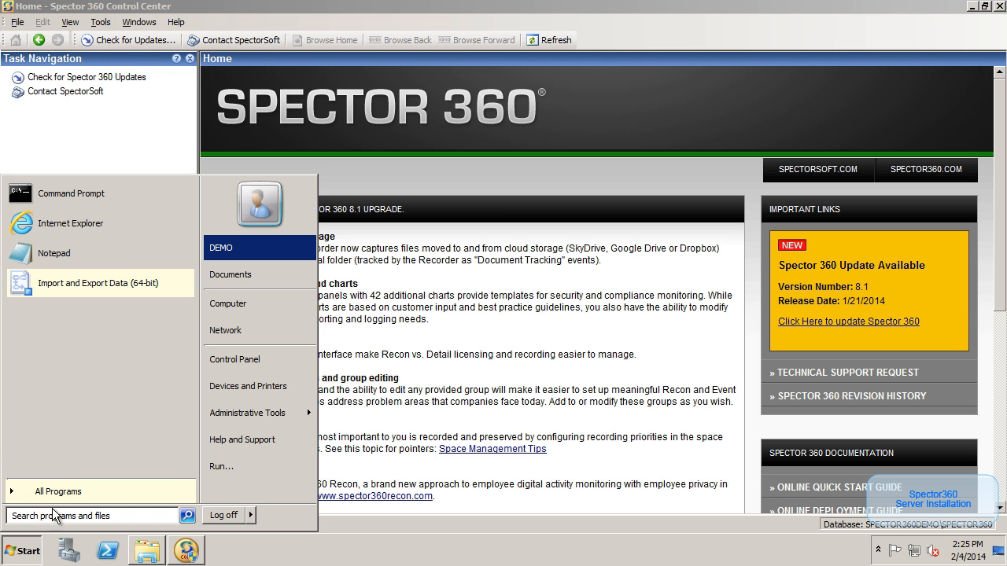
left_click(58, 491)
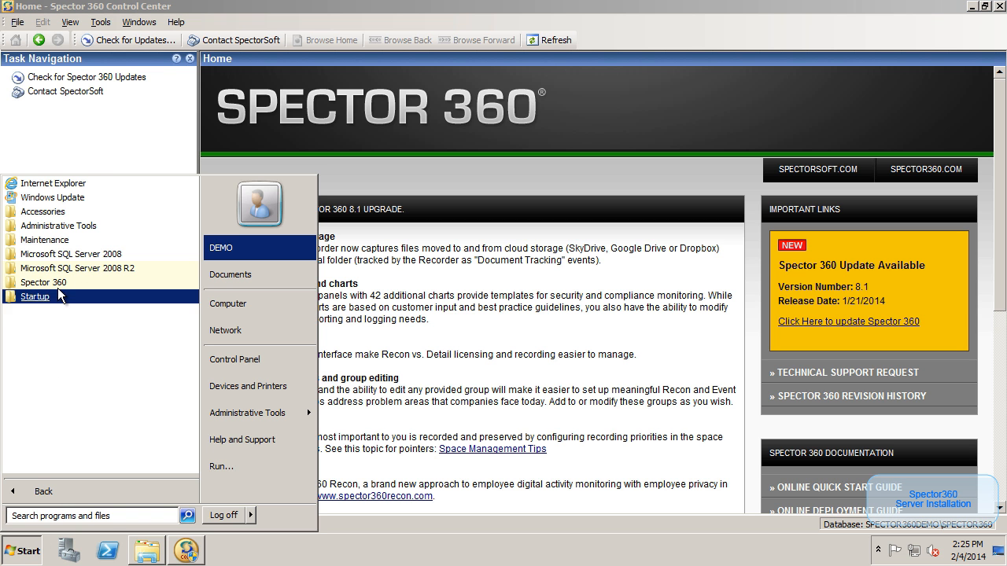
left_click(44, 281)
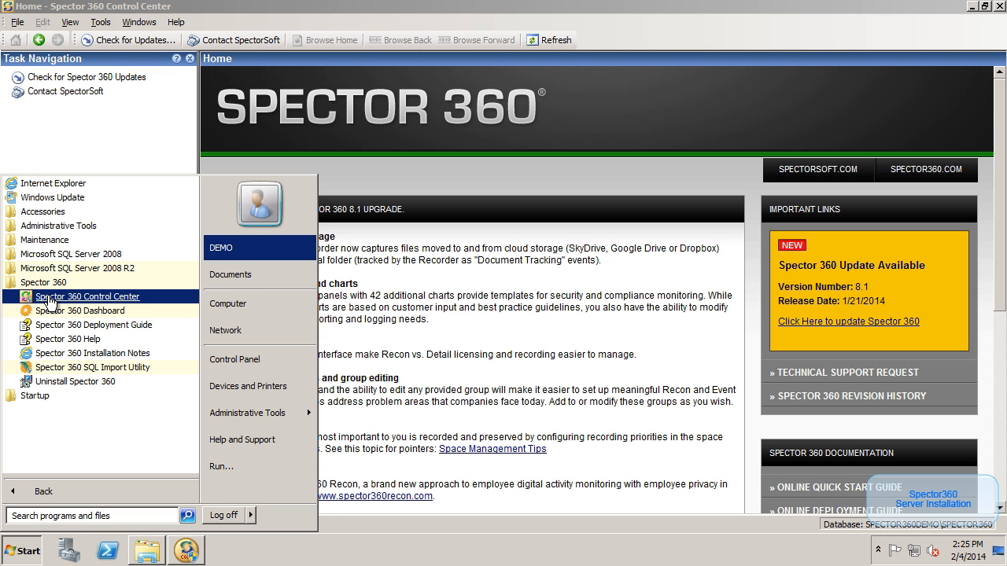
mouse_move(79, 311)
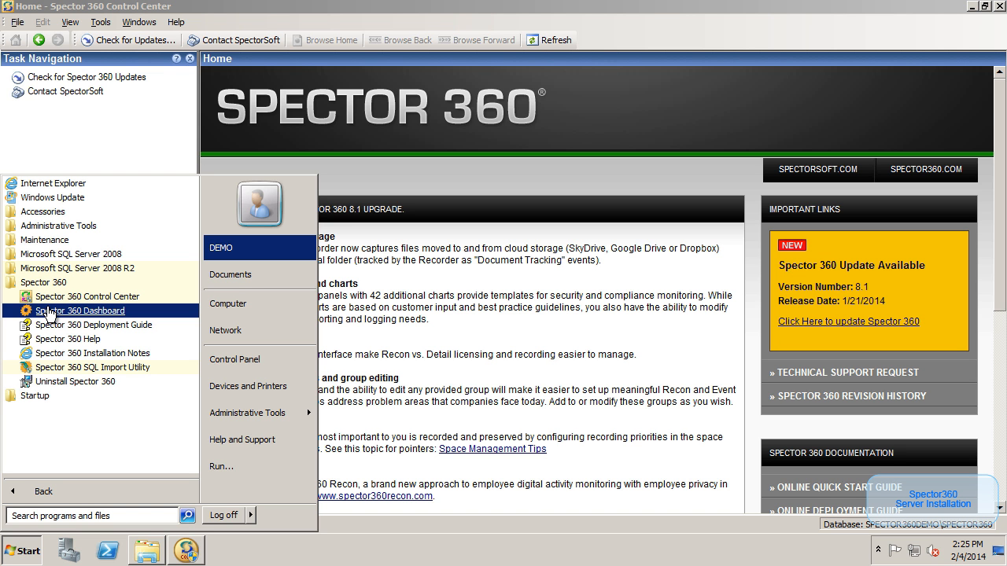
mouse_move(95, 325)
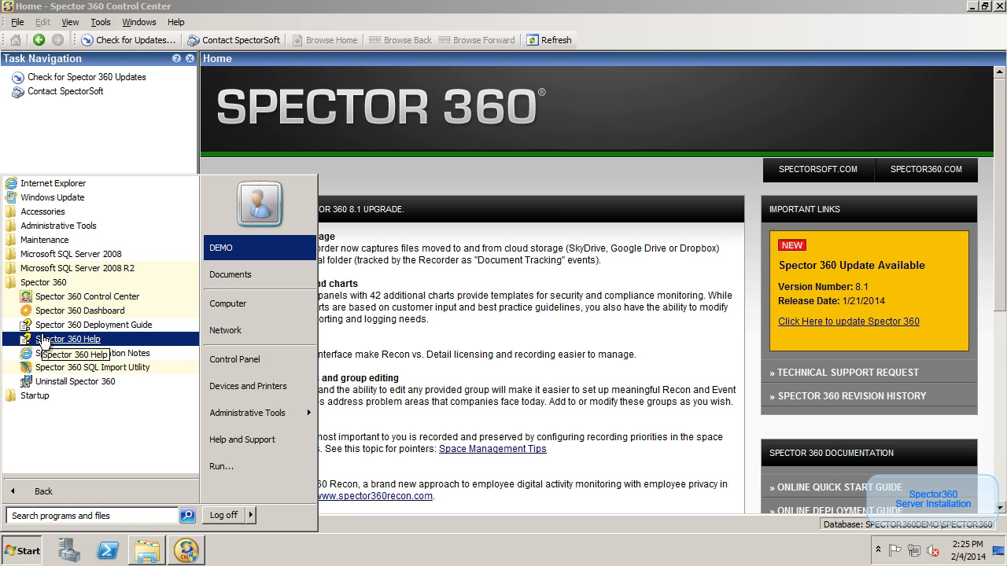
mouse_move(94, 352)
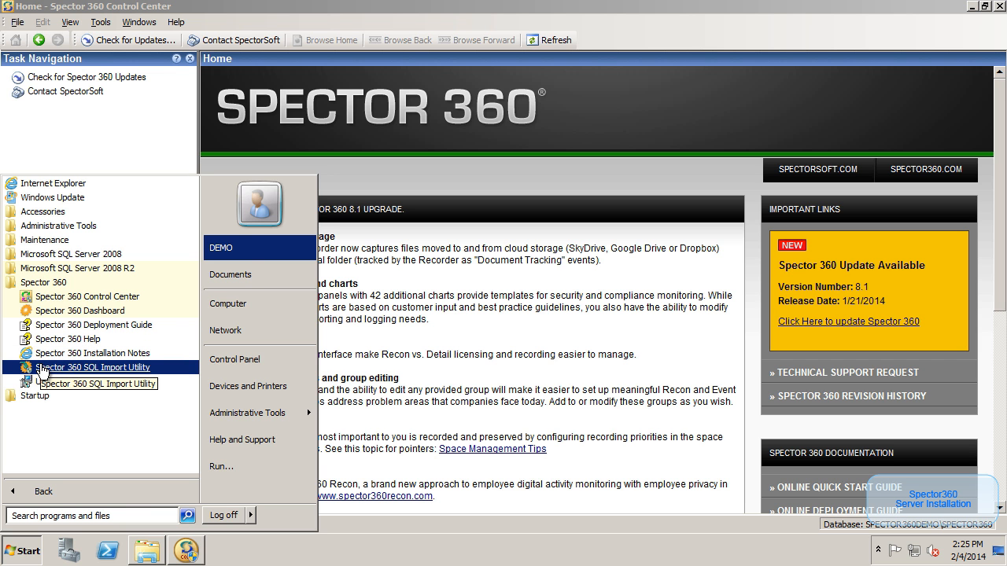
mouse_move(696, 390)
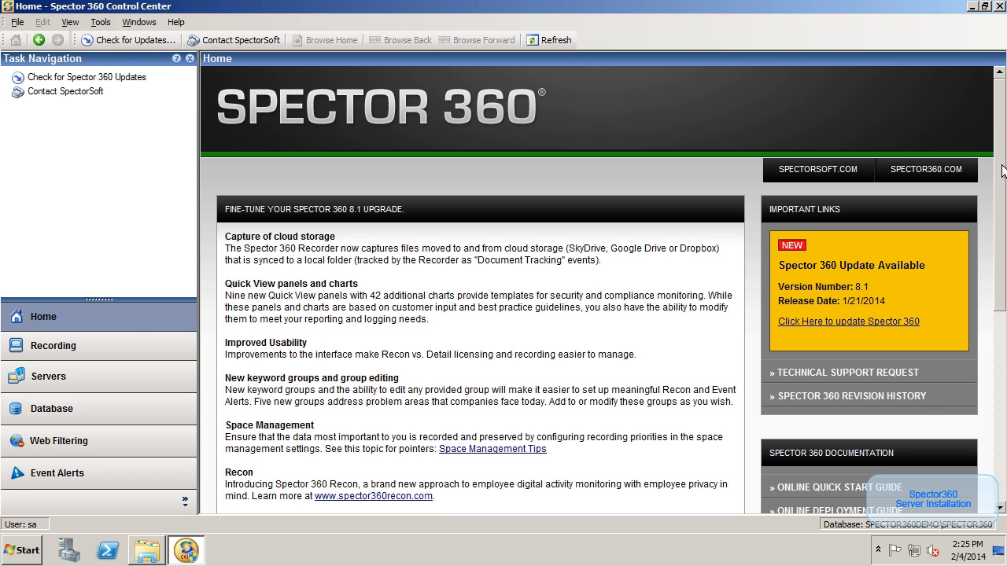
Follow the Online Administrator's Guide link under Spector 360 Documentation, reaching the serial-number login.
scroll("down", 3)
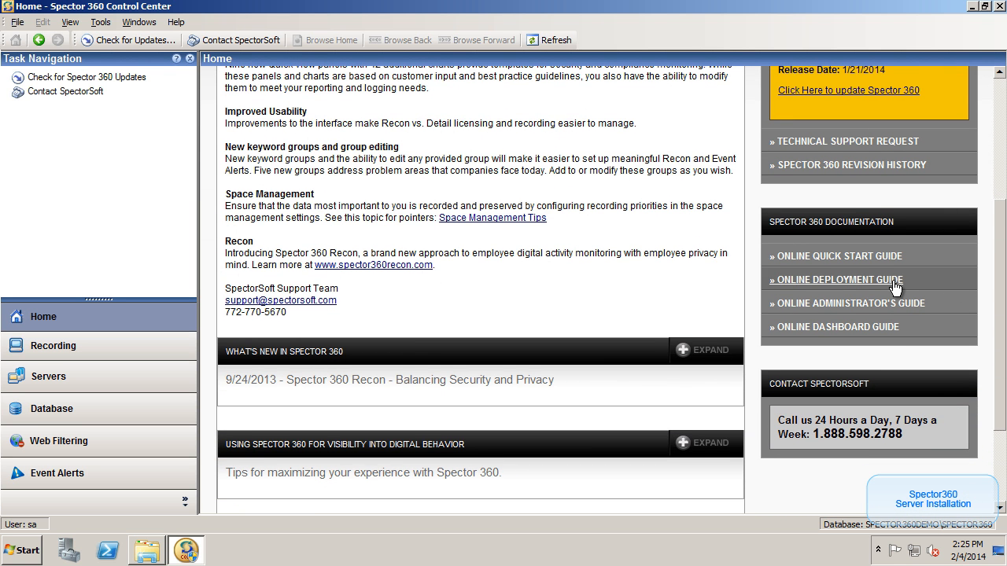
mouse_move(846, 307)
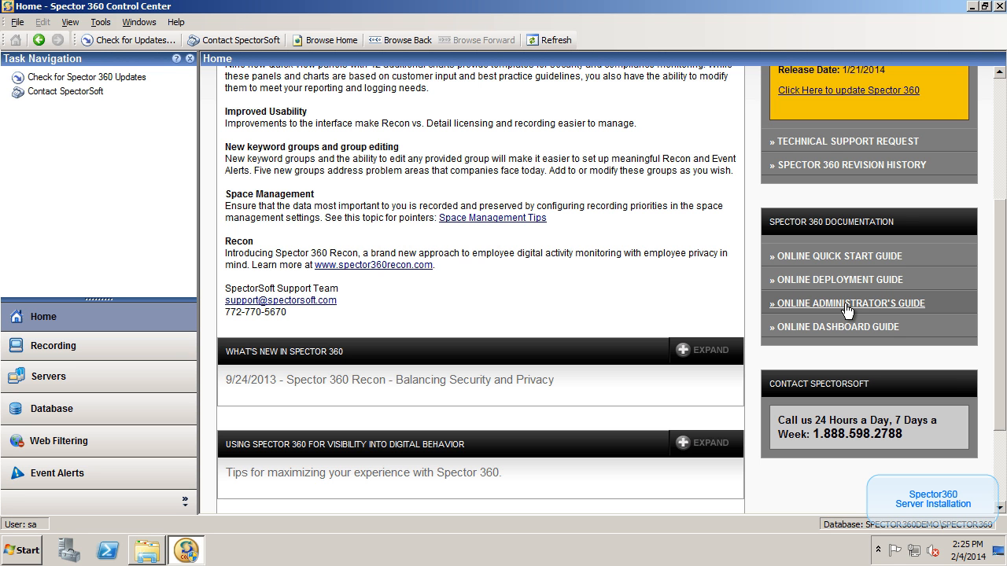
left_click(850, 302)
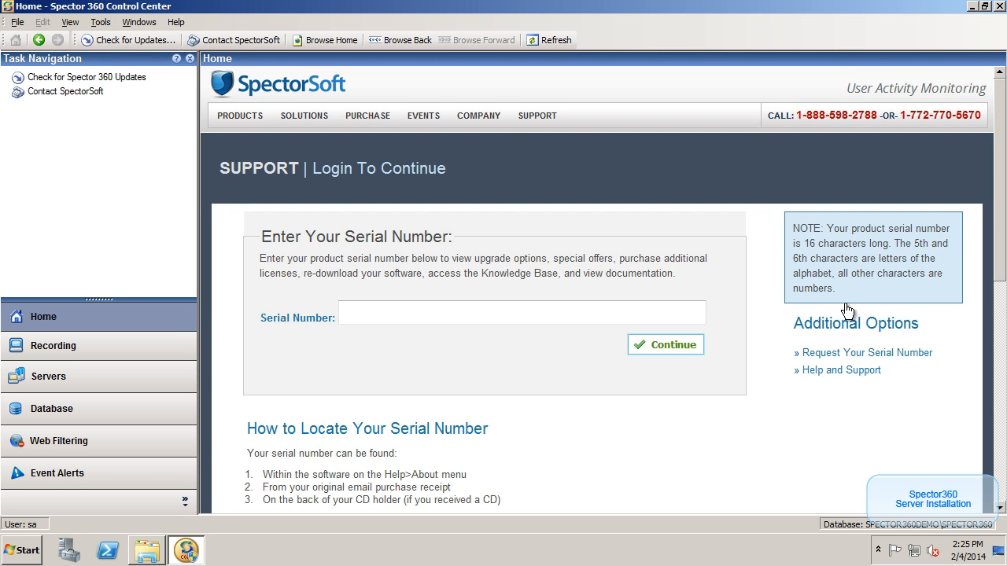
Enter the product serial number and continue to the SpectorSoft documentation list showing 50 licenses.
left_click(510, 313)
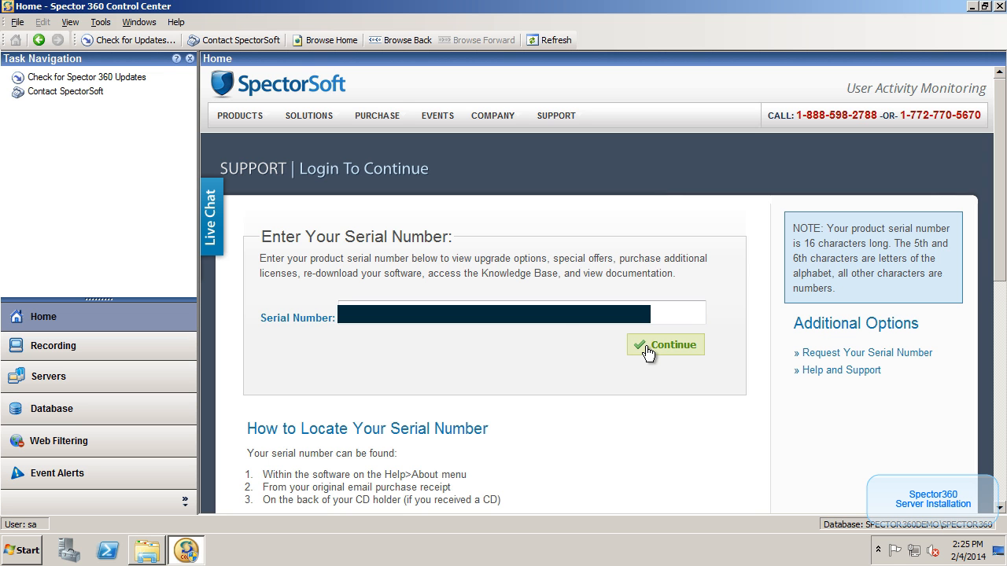
left_click(670, 344)
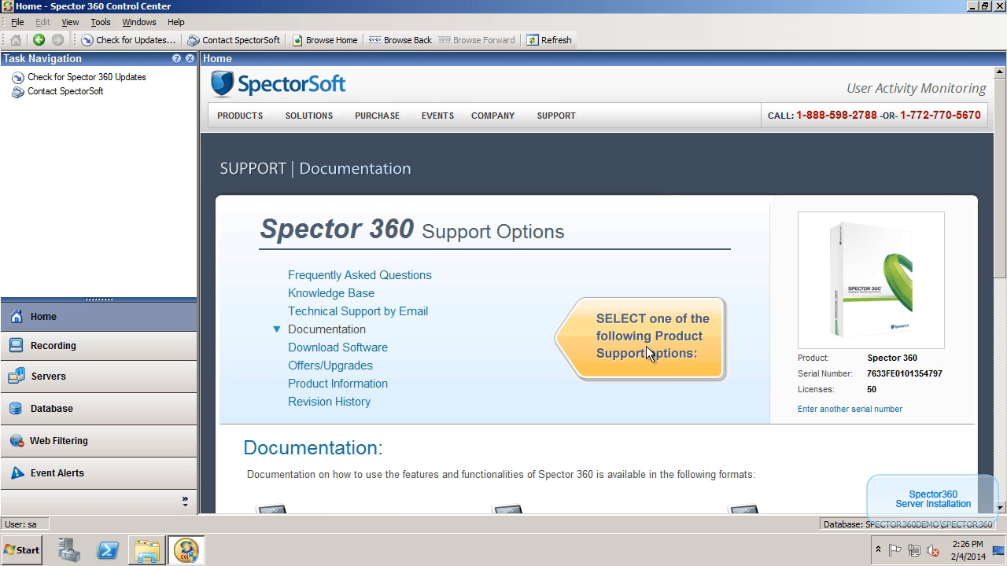
mouse_move(931, 349)
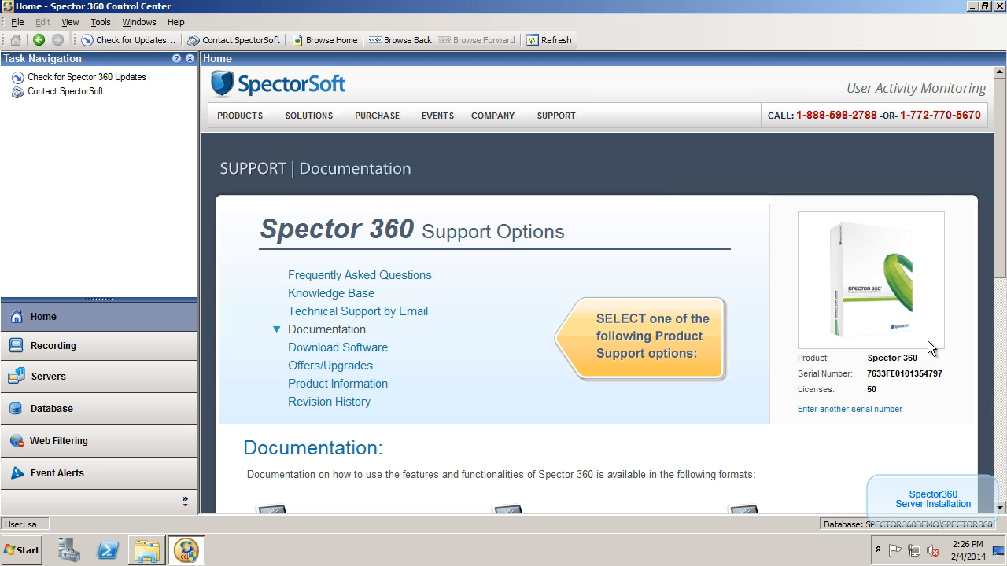
scroll("down", 3)
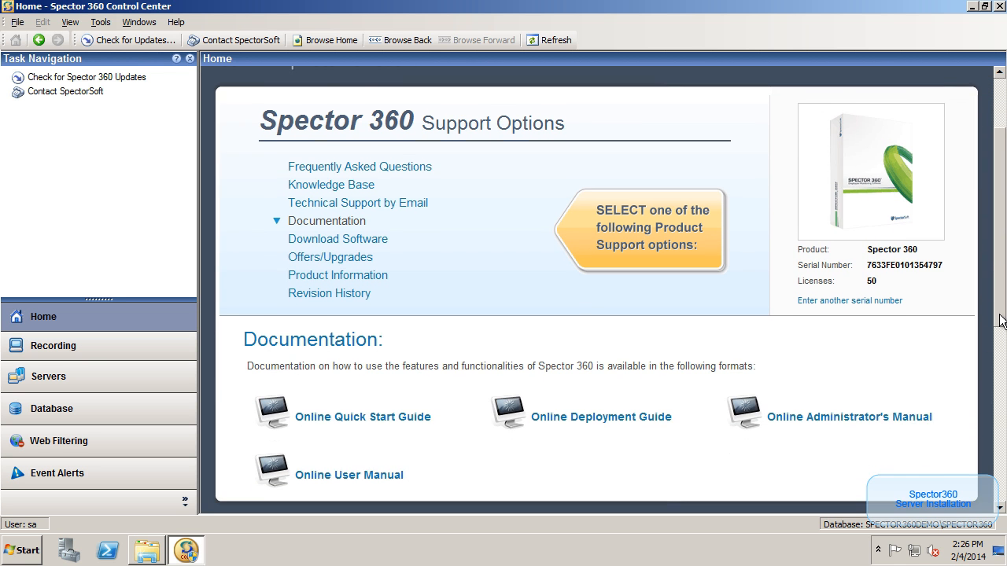
scroll("down", 3)
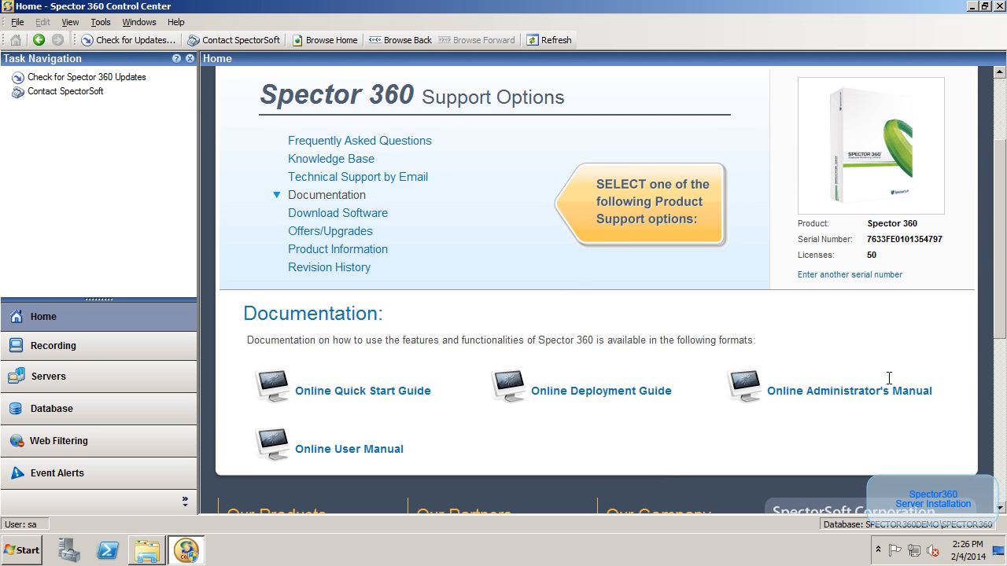
Load the Online Administrator's Manual and expand its Contents topic list.
left_click(849, 390)
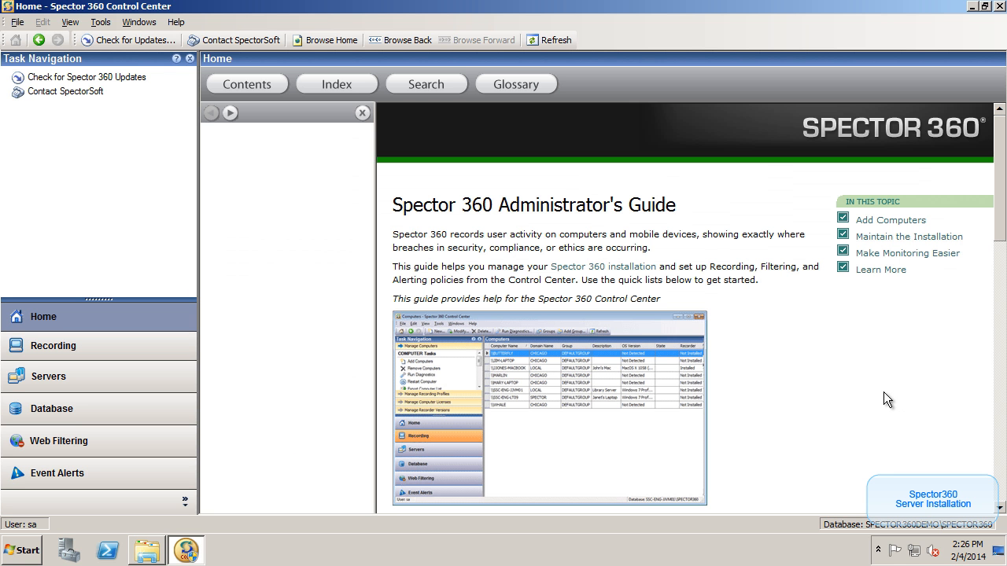
left_click(246, 84)
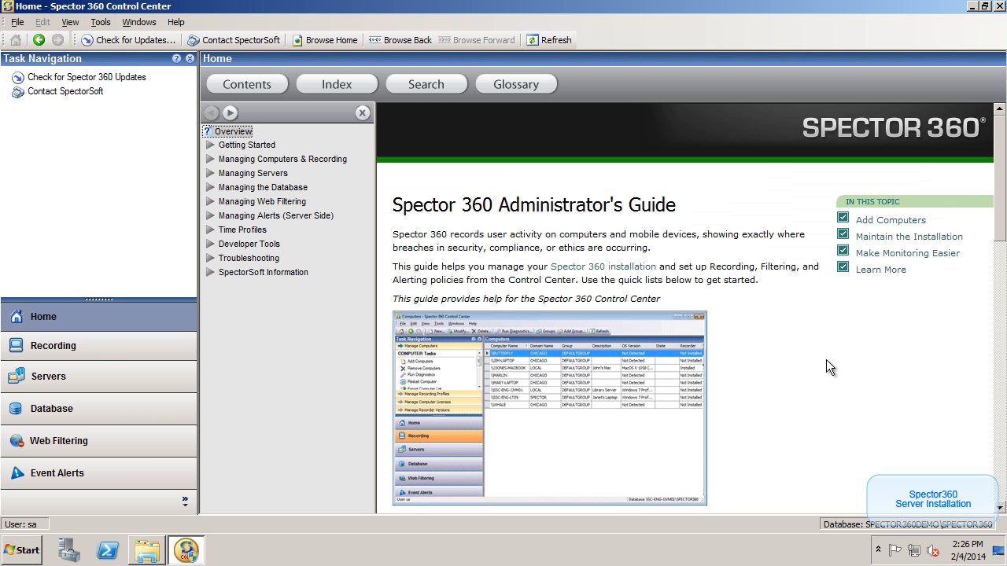
mouse_move(821, 294)
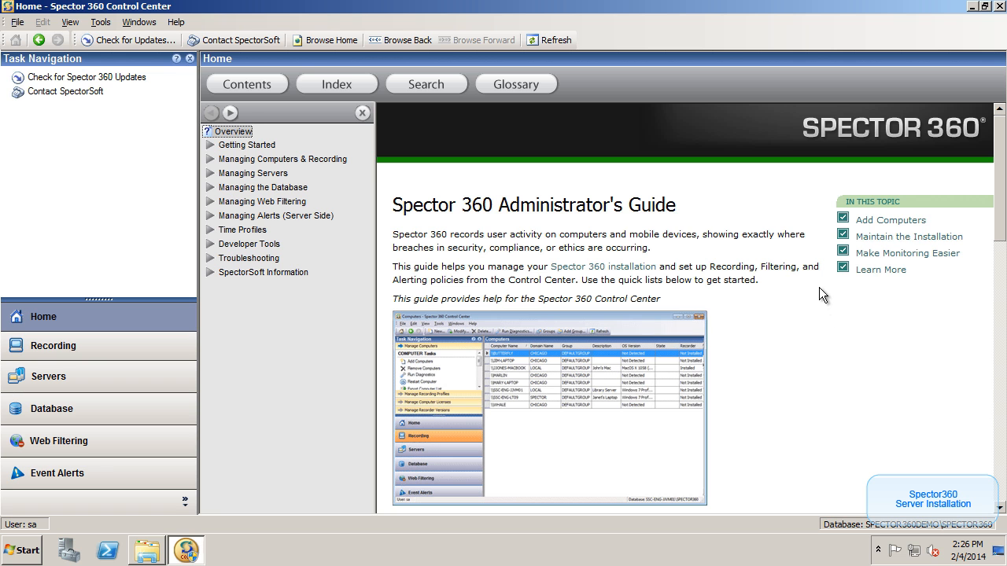
mouse_move(746, 268)
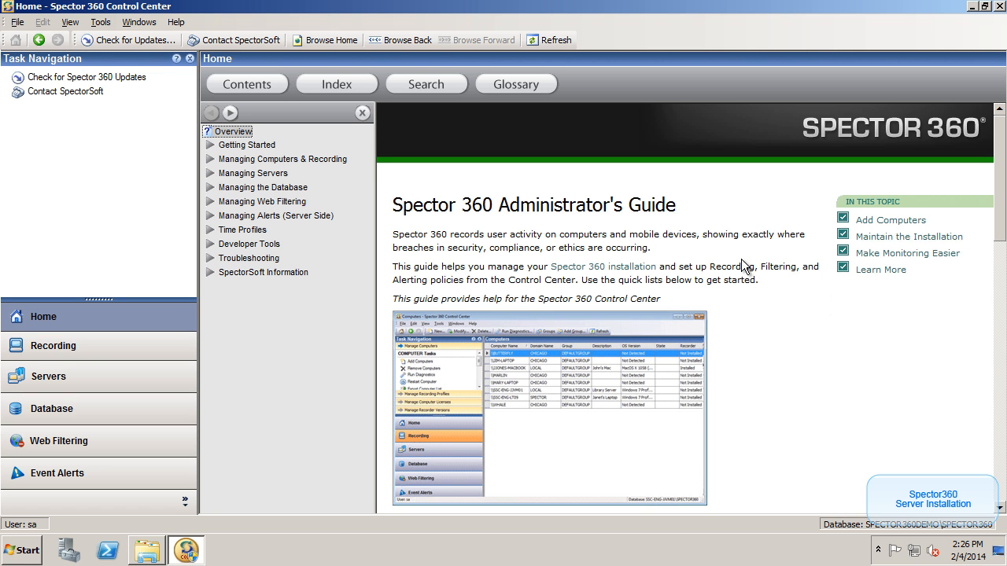
mouse_move(682, 255)
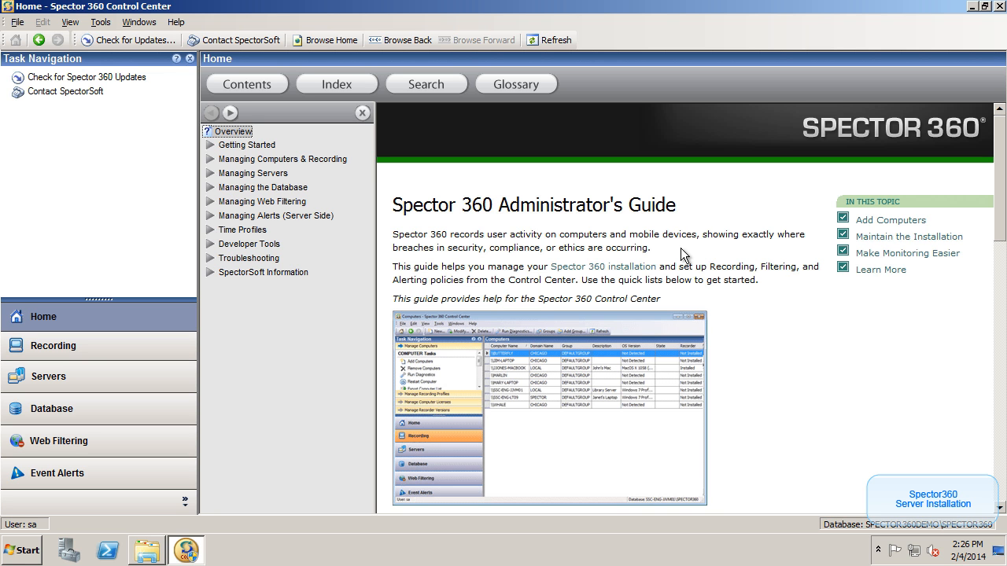
mouse_move(554, 205)
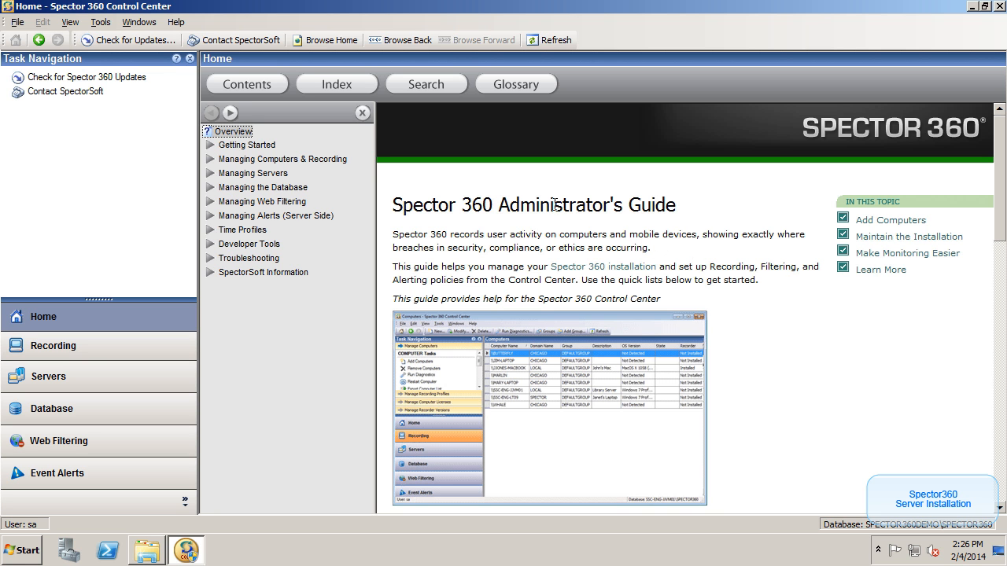
mouse_move(443, 170)
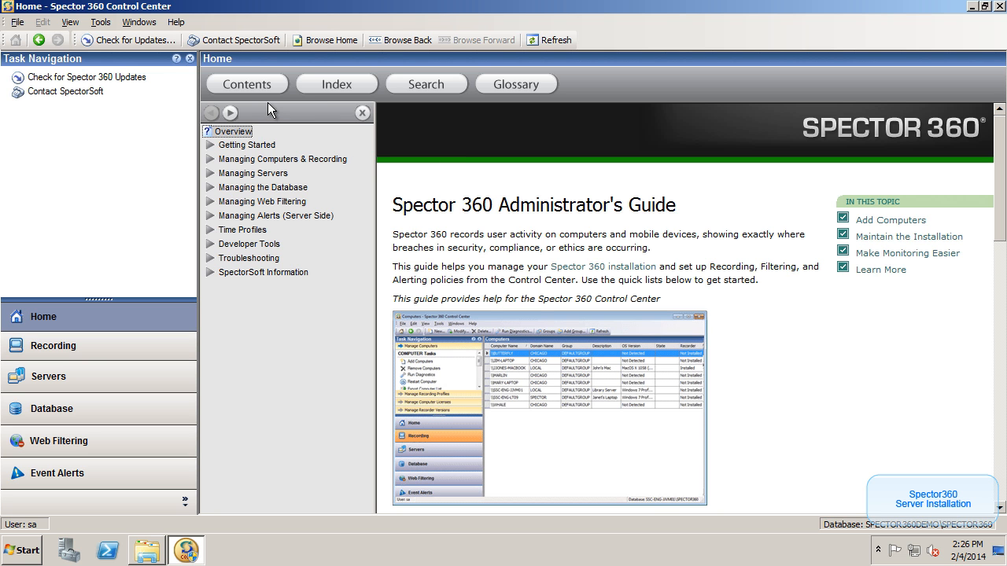
mouse_move(324, 41)
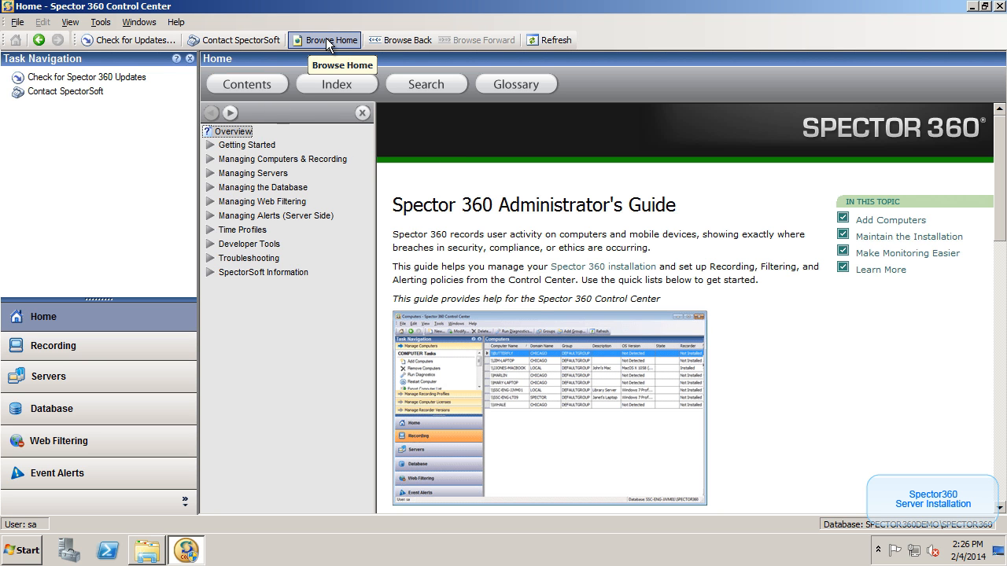